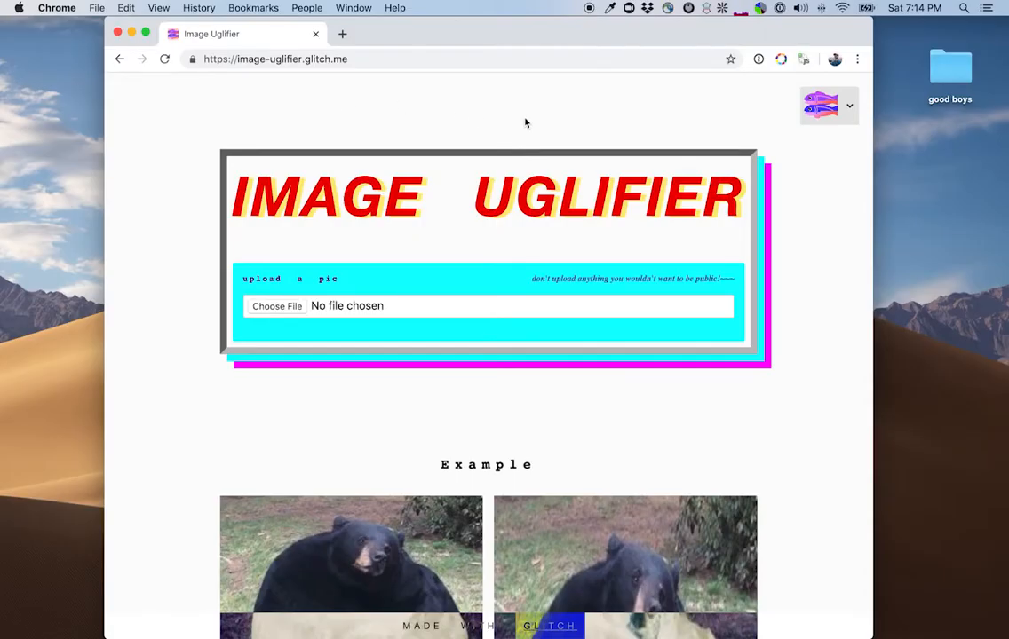
mouse_move(412, 319)
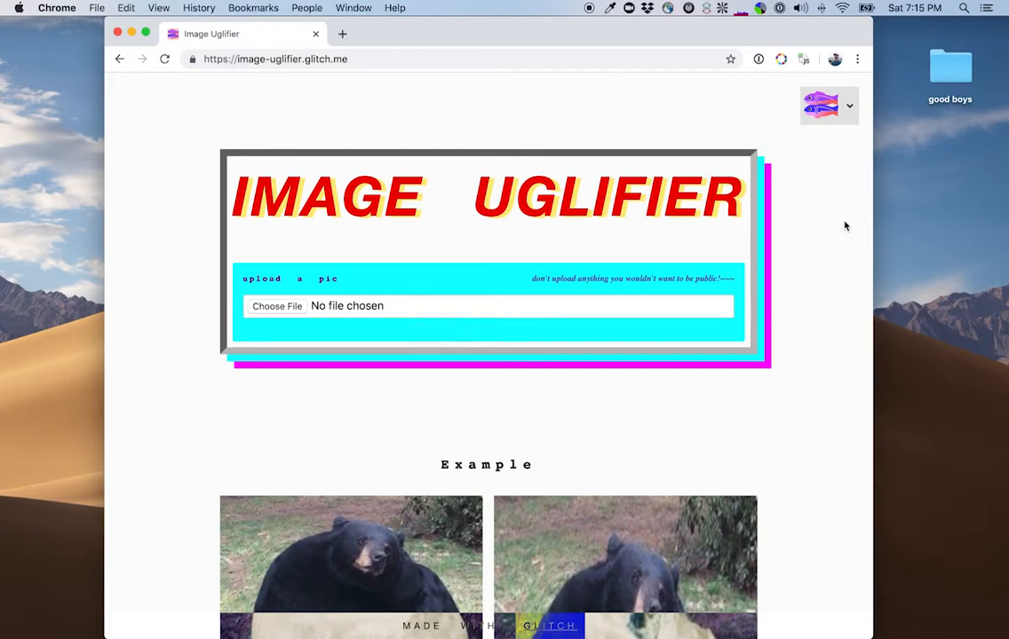
mouse_move(870, 242)
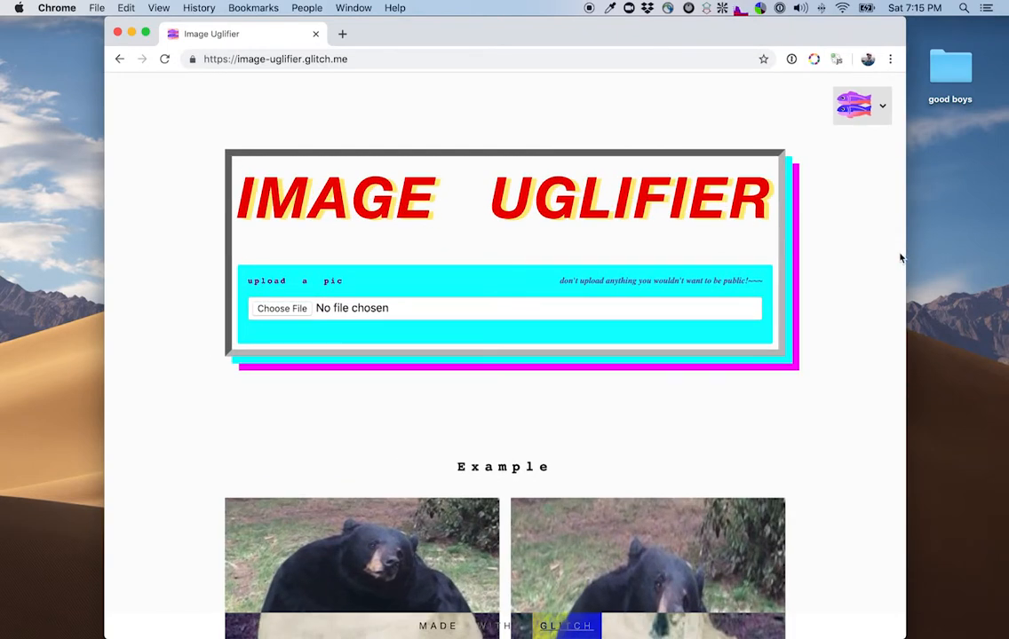
mouse_move(291, 187)
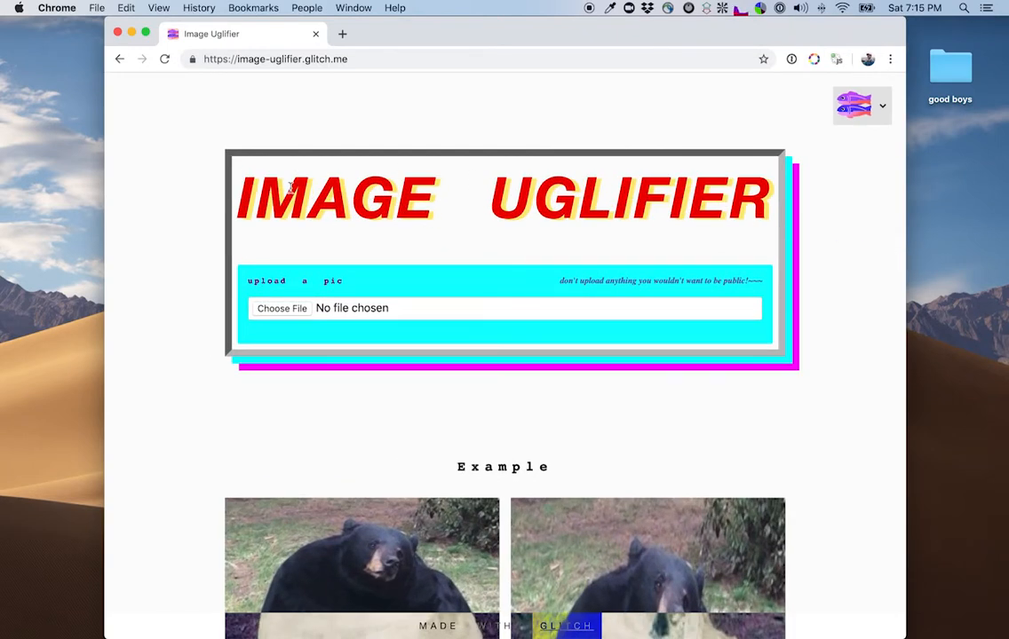
mouse_move(302, 181)
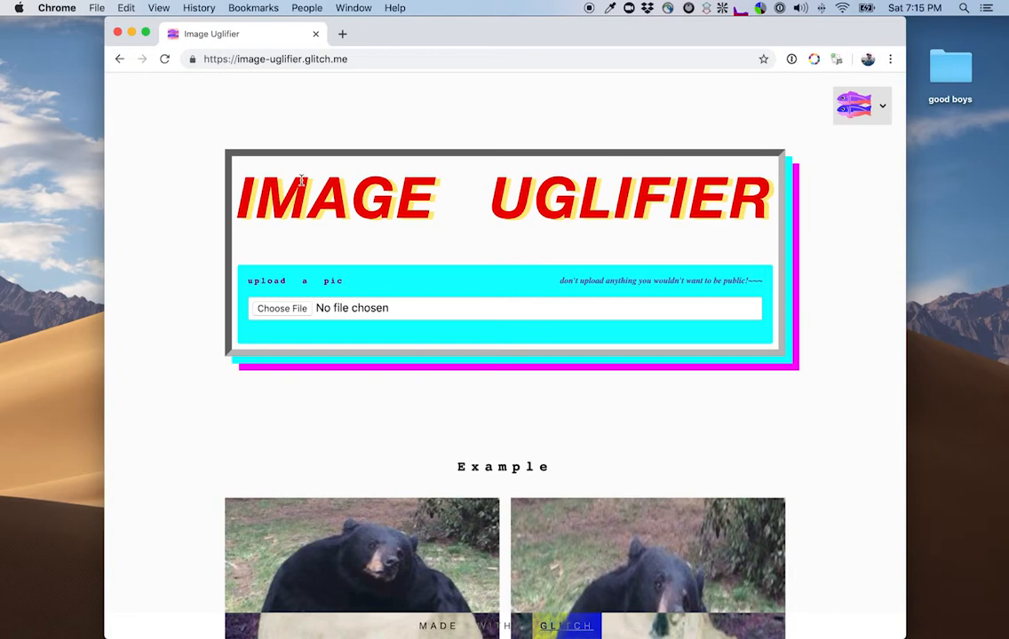
Inspect the IMAGE UGLIFIER title and select its h1 node in Elements.
key("f12")
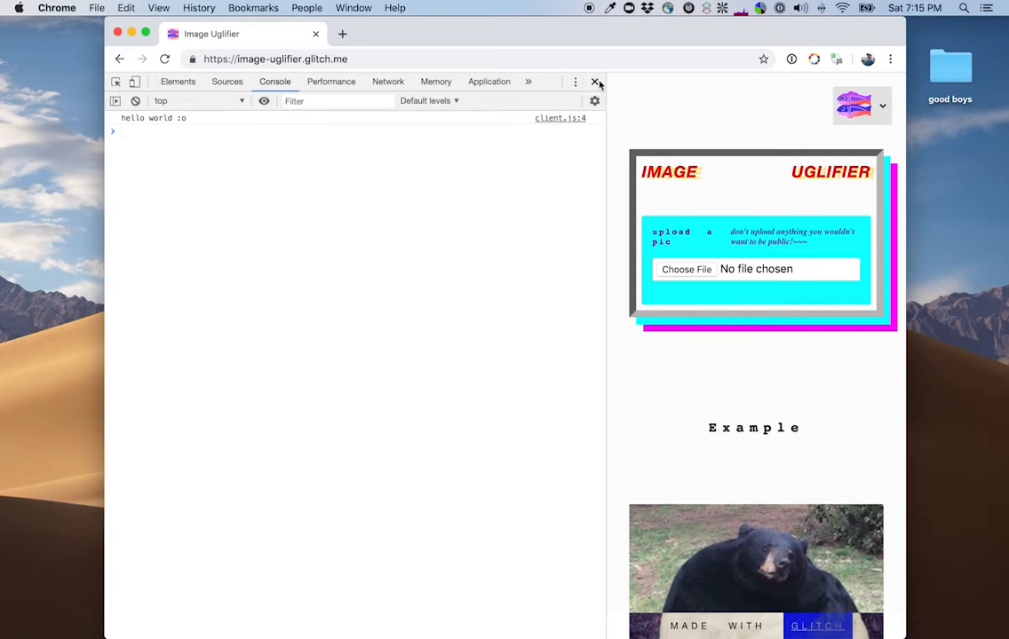
left_click(159, 7)
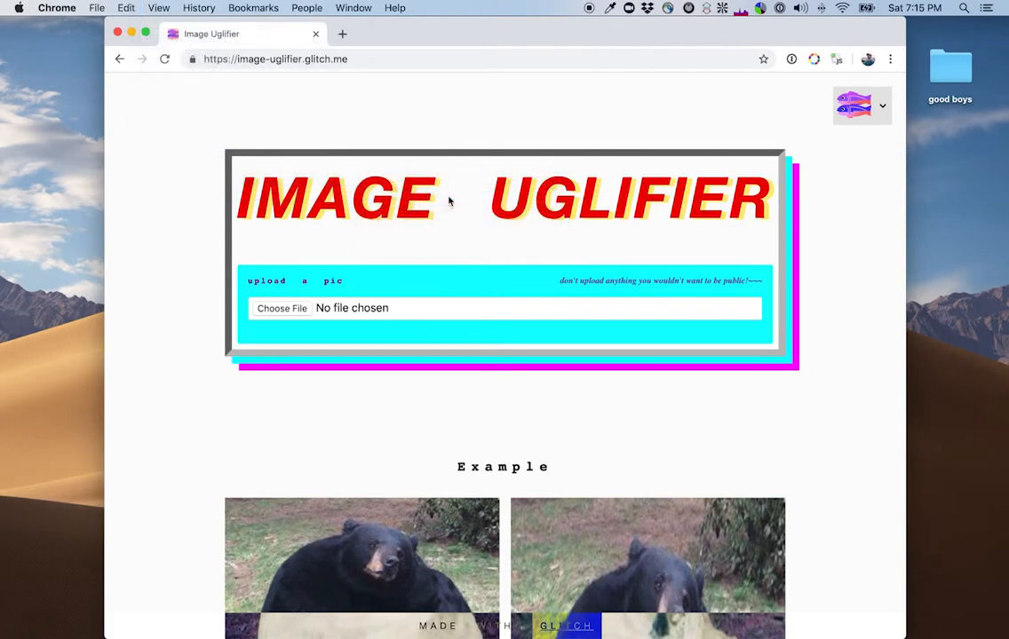
mouse_move(568, 173)
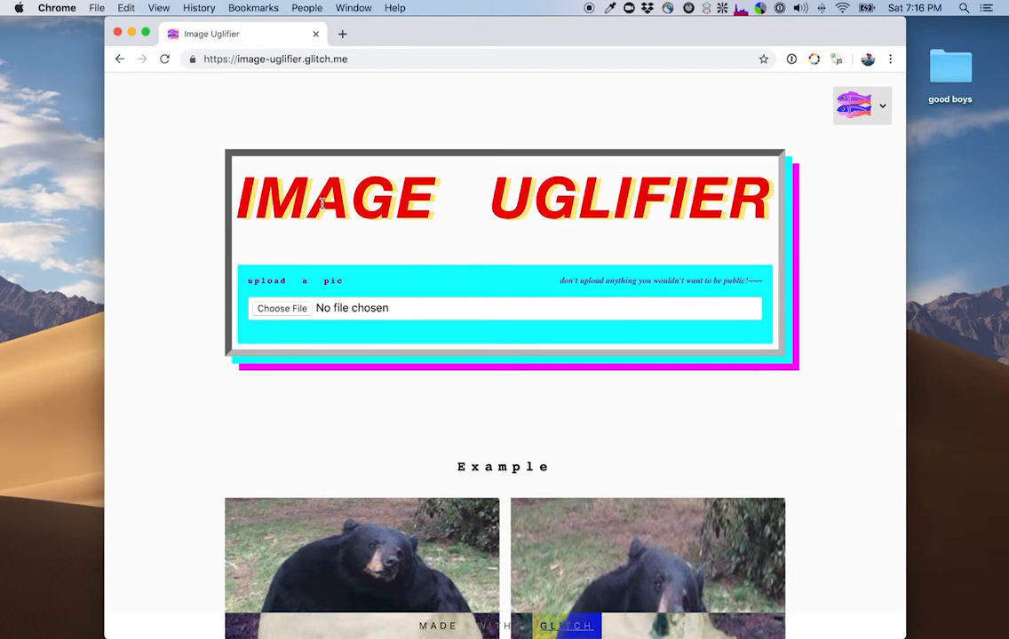
right_click(335, 197)
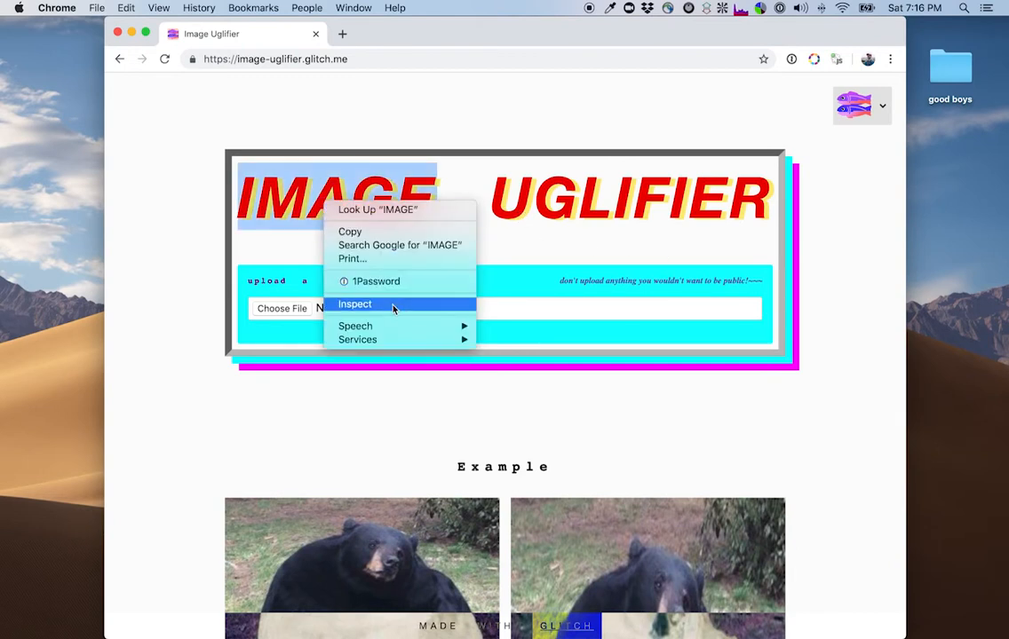
left_click(354, 304)
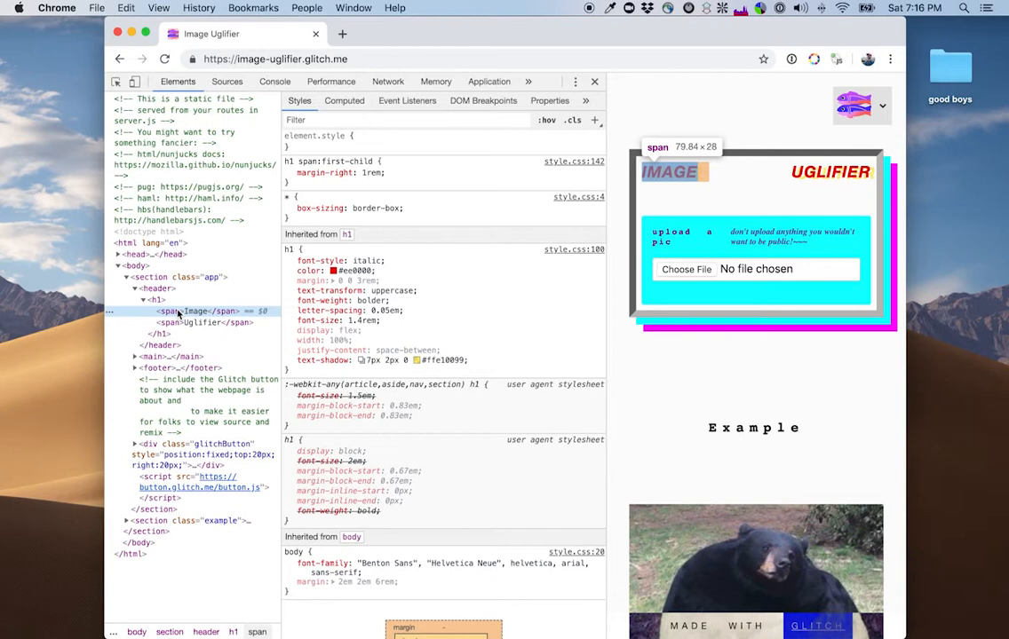
mouse_move(627, 117)
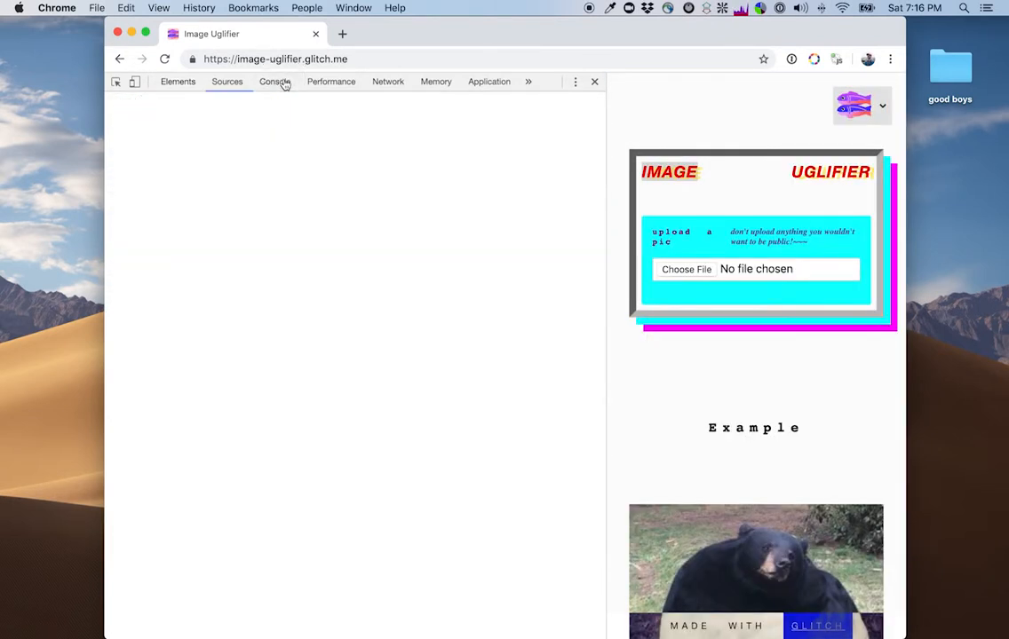
left_click(274, 81)
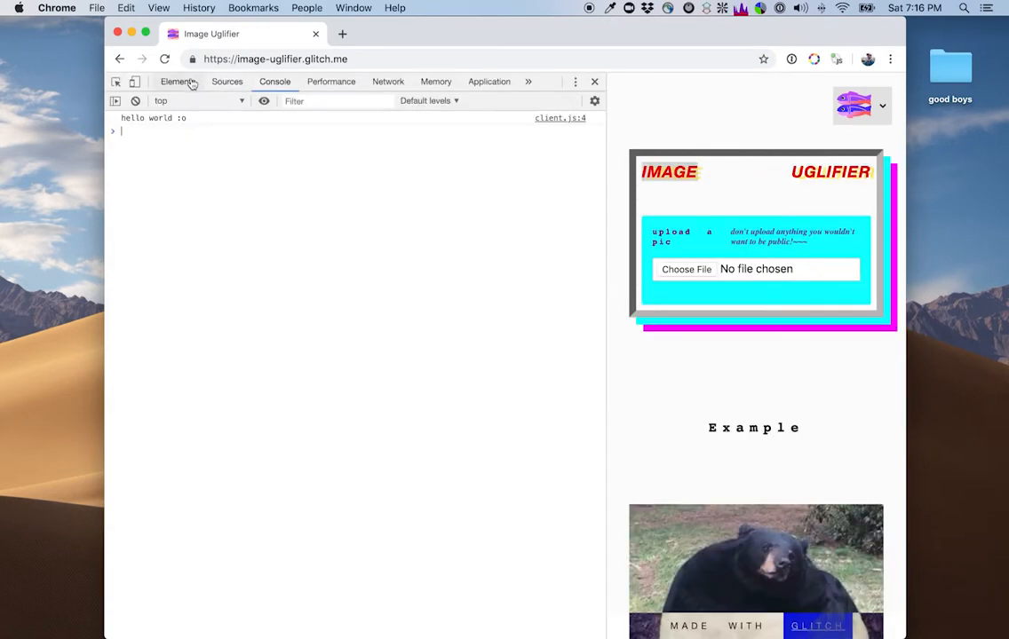
left_click(178, 81)
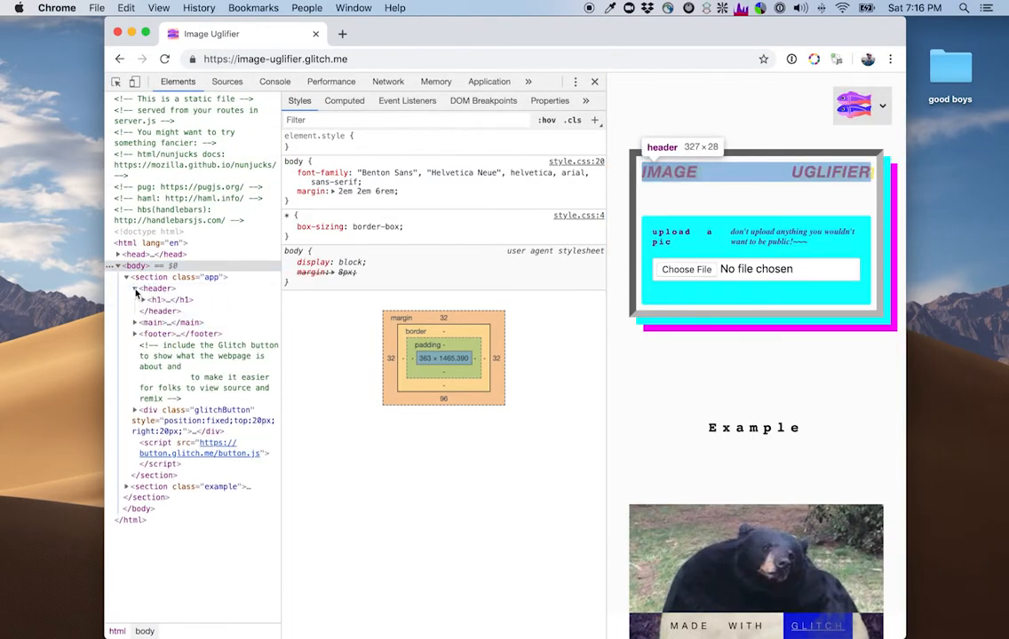
left_click(156, 299)
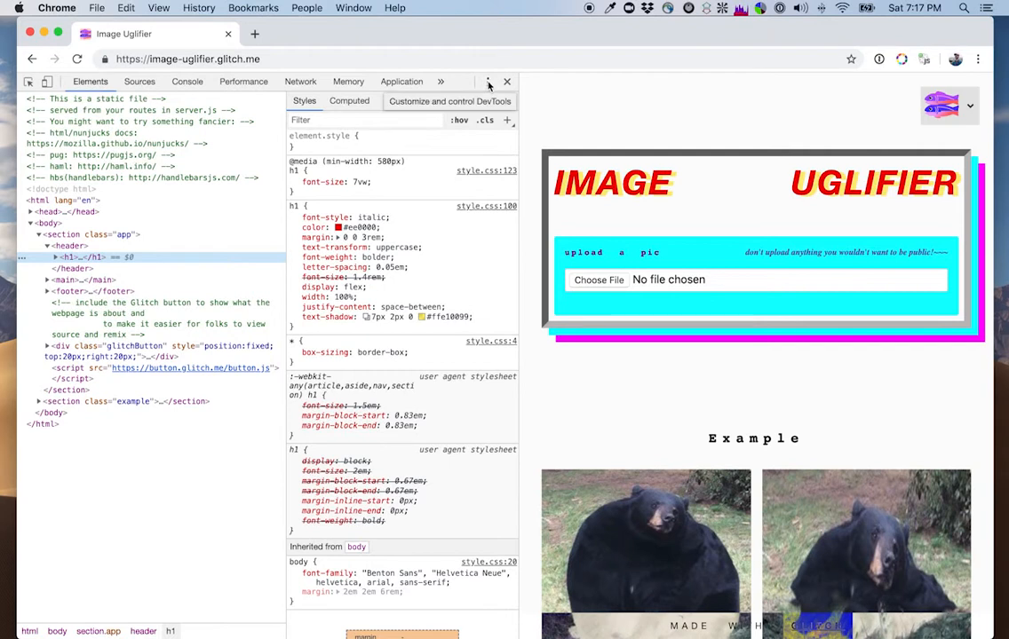
Dock DevTools to the bottom and maximize the browser window to 1440px wide.
left_click(488, 82)
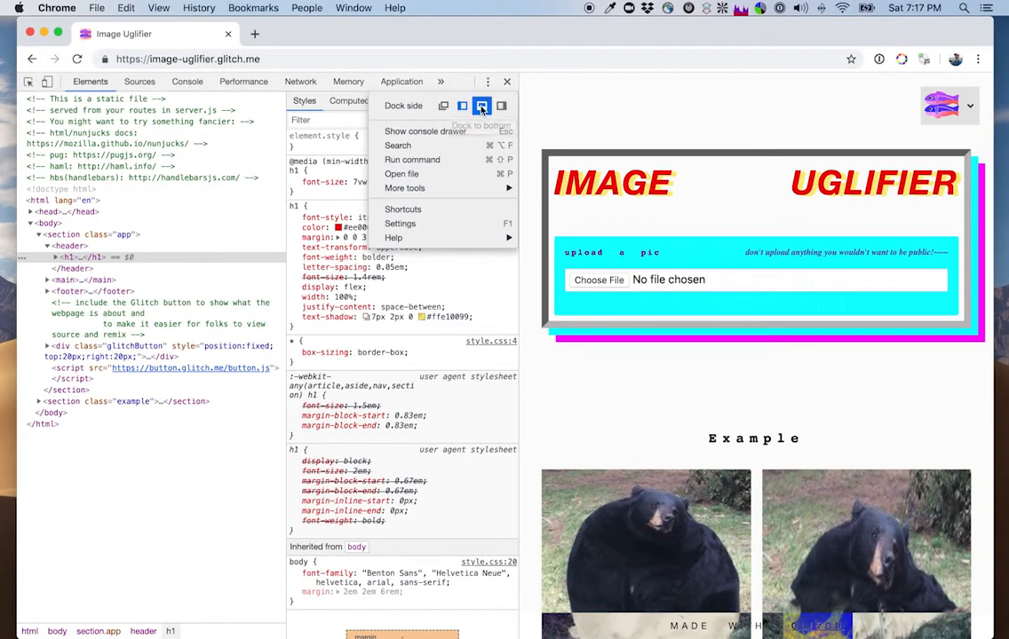
left_click(482, 106)
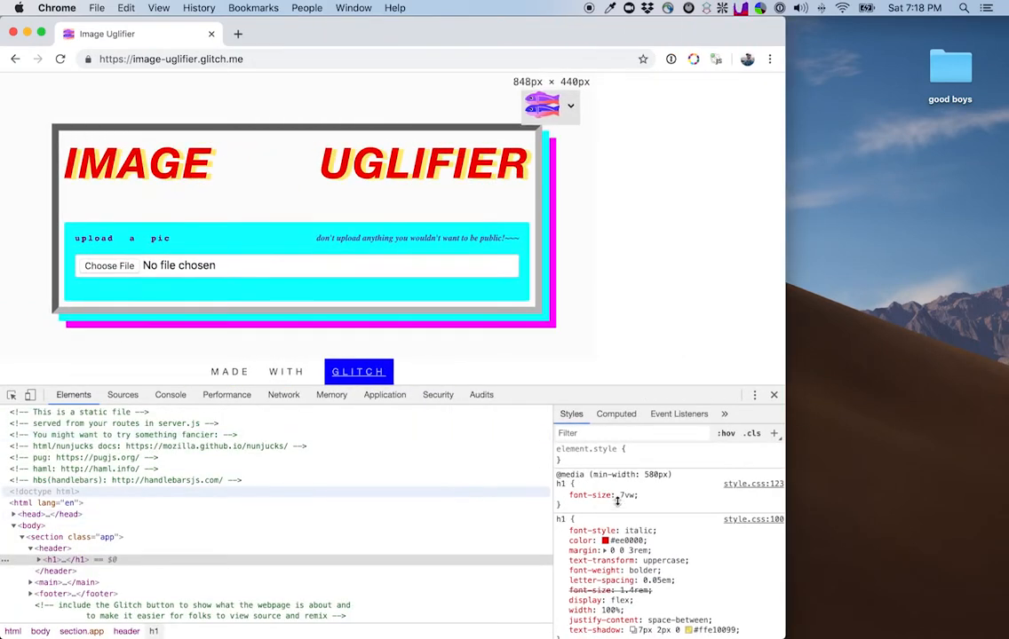
left_click(561, 494)
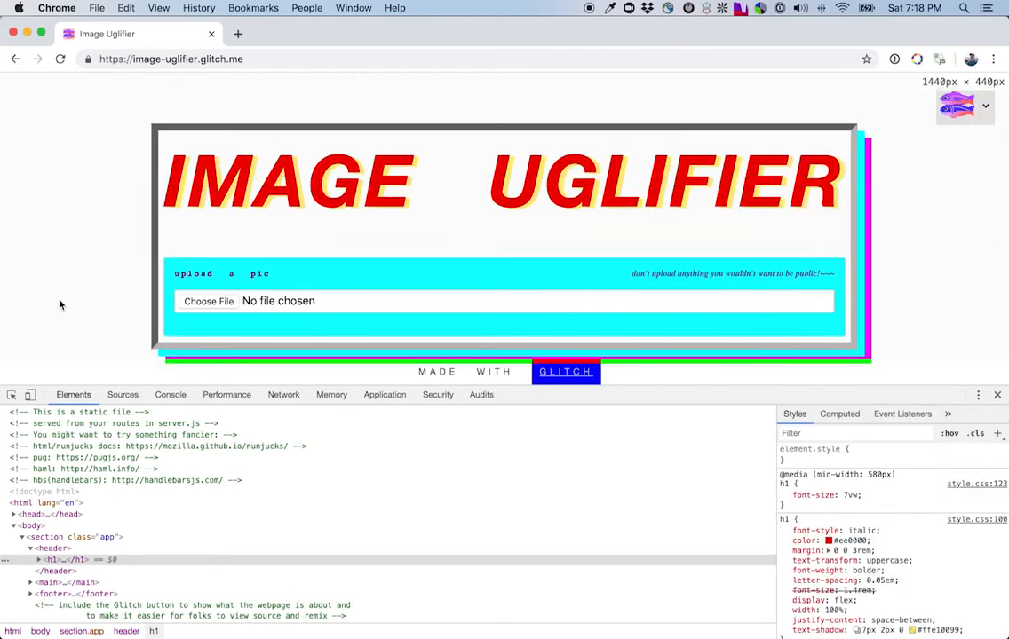
mouse_move(29, 394)
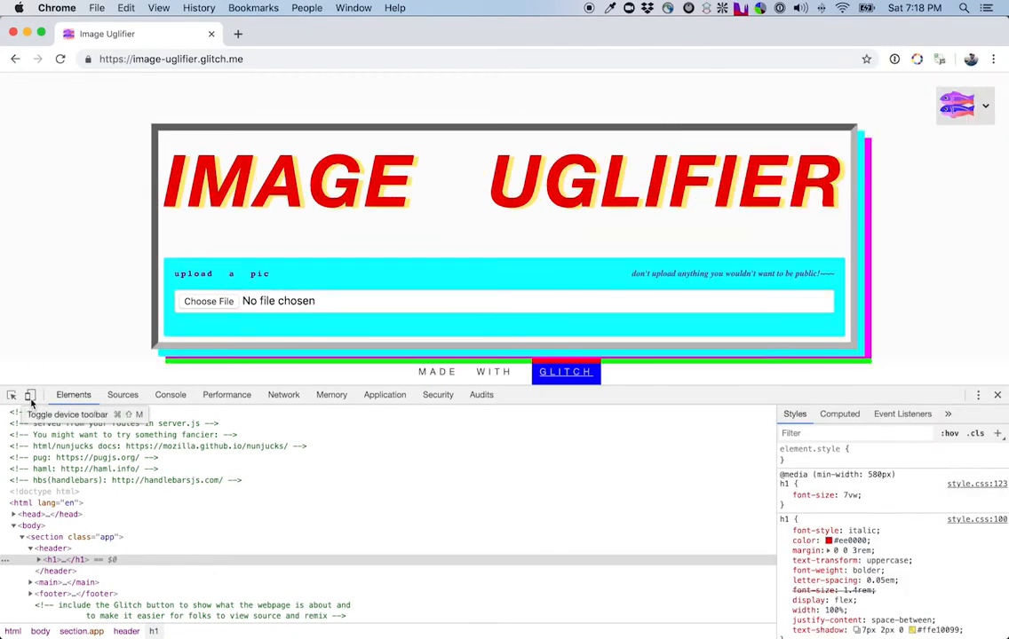
Turn on Responsive device emulation and widen the viewport from 504px to 1208px.
left_click(30, 395)
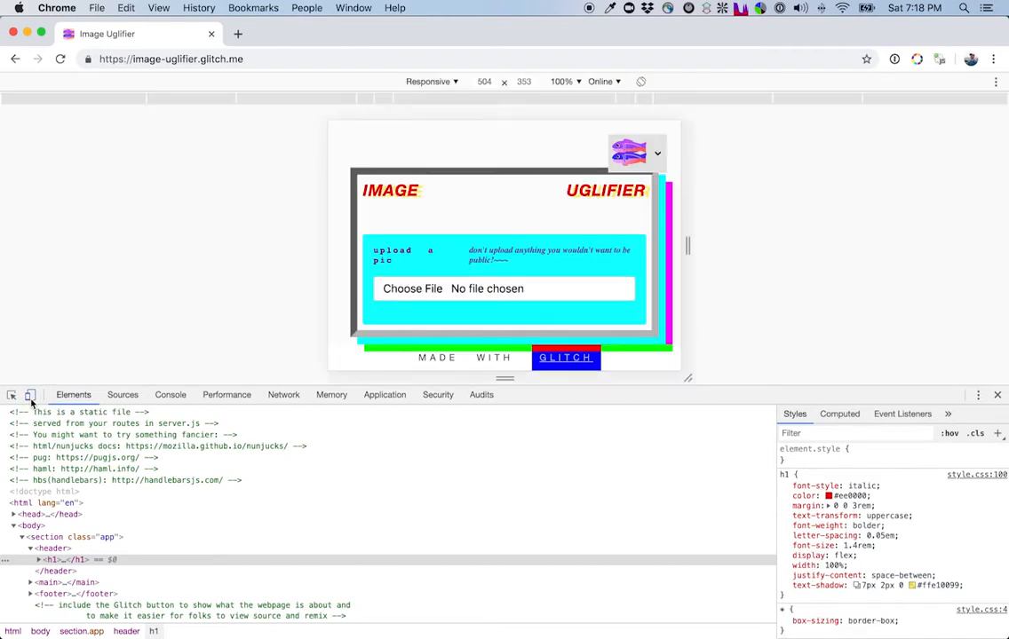
mouse_move(693, 221)
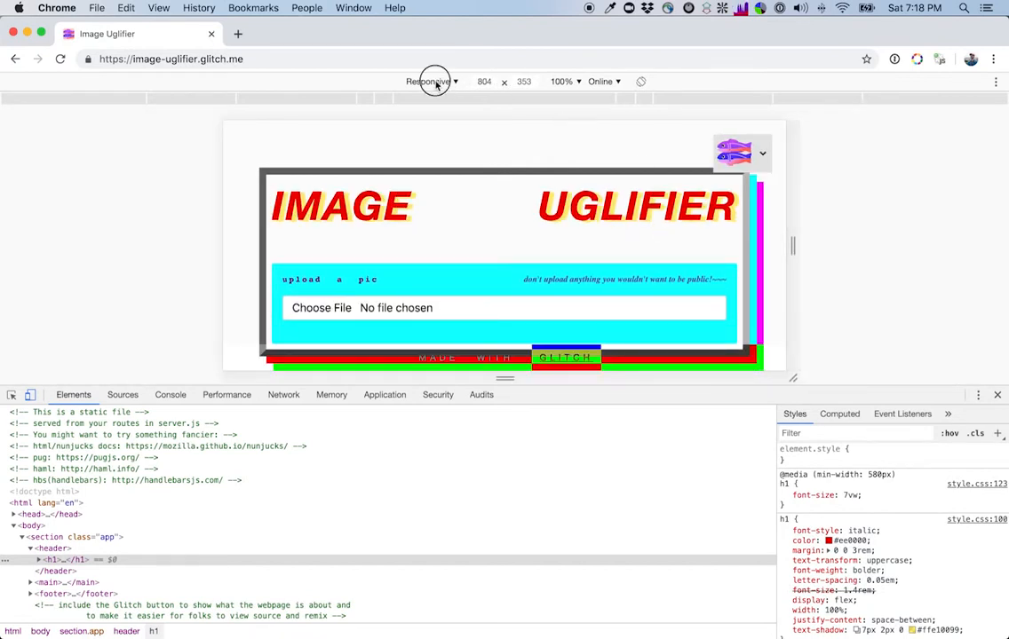
left_click(432, 81)
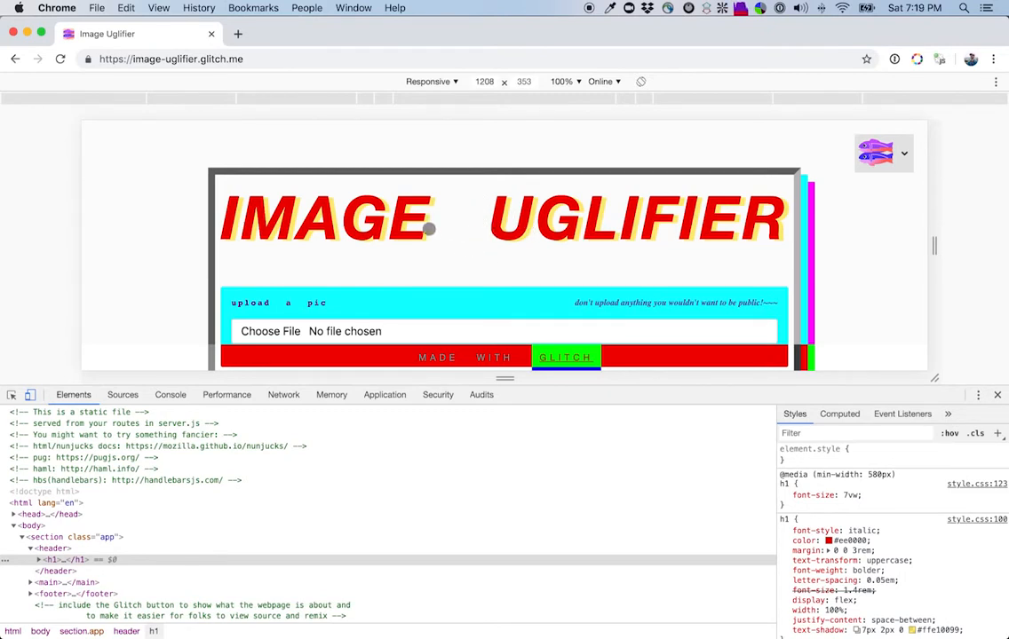
left_click(784, 495)
type("8v")
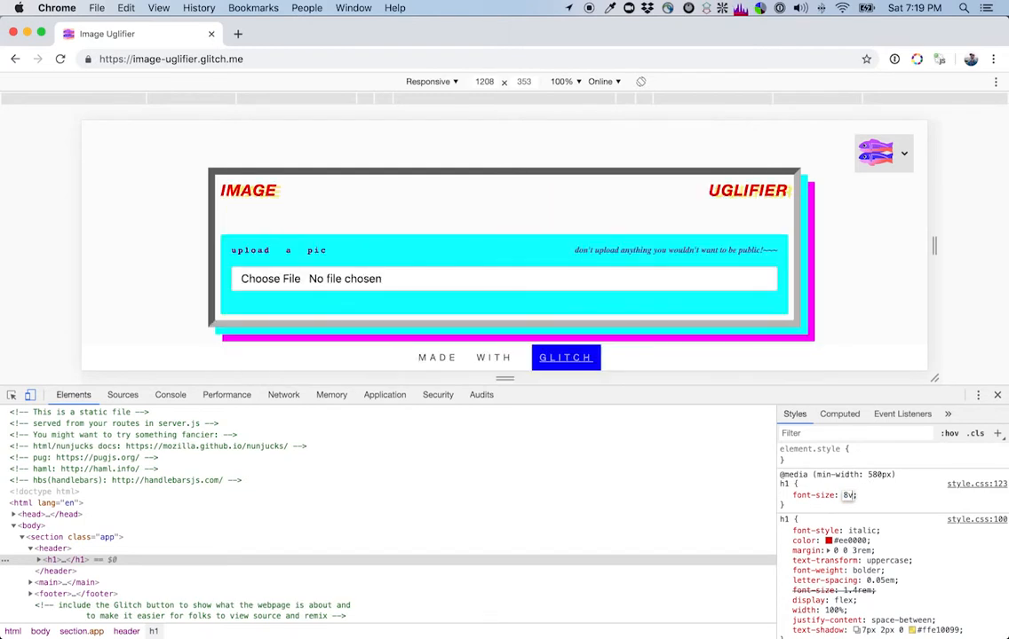
type("7.5vw")
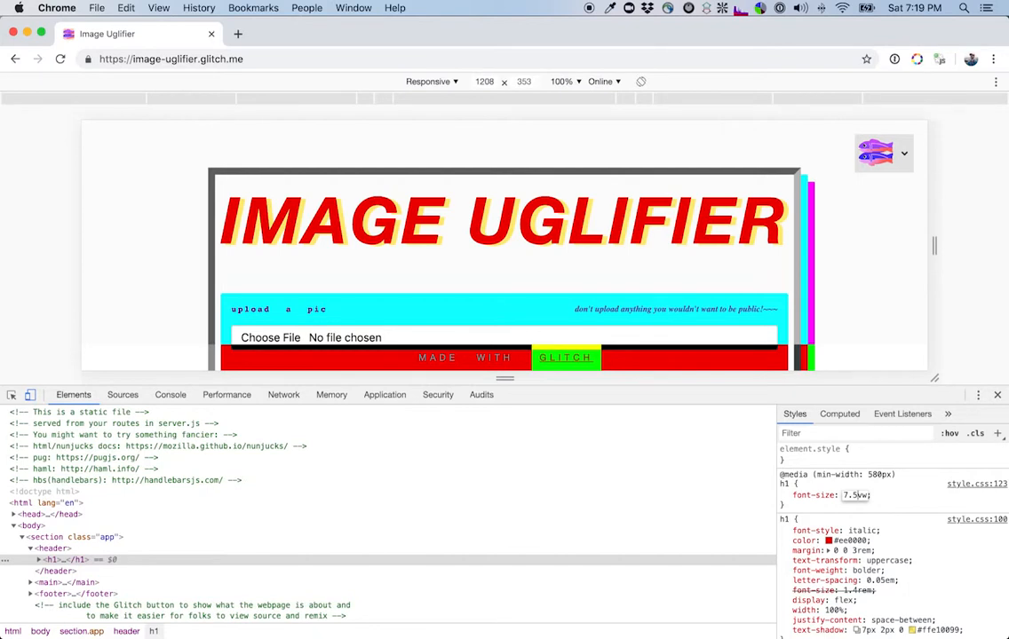
type("8.5vw")
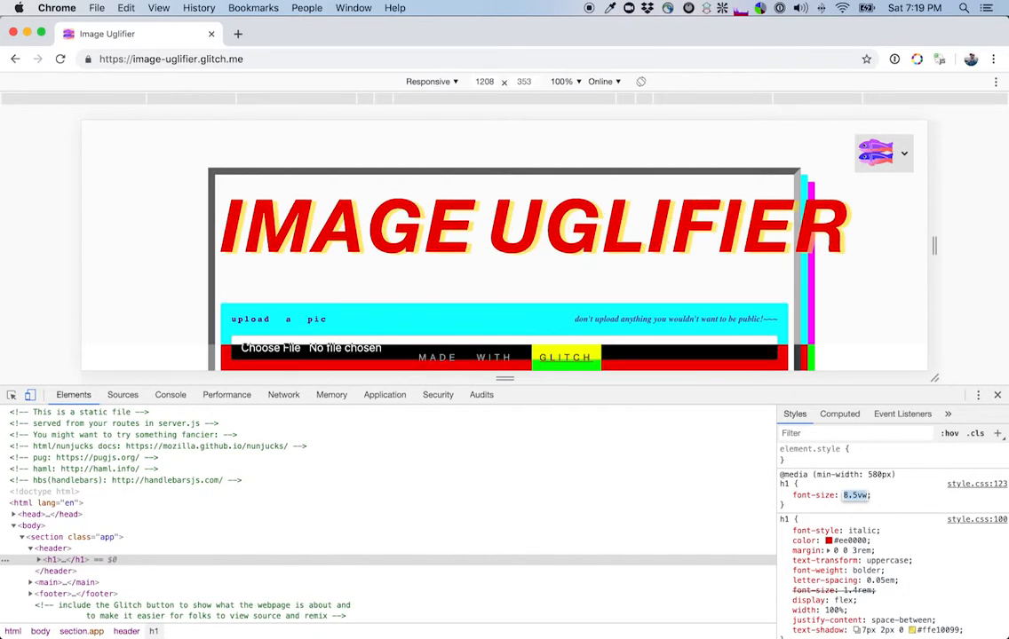
type("7.5vw")
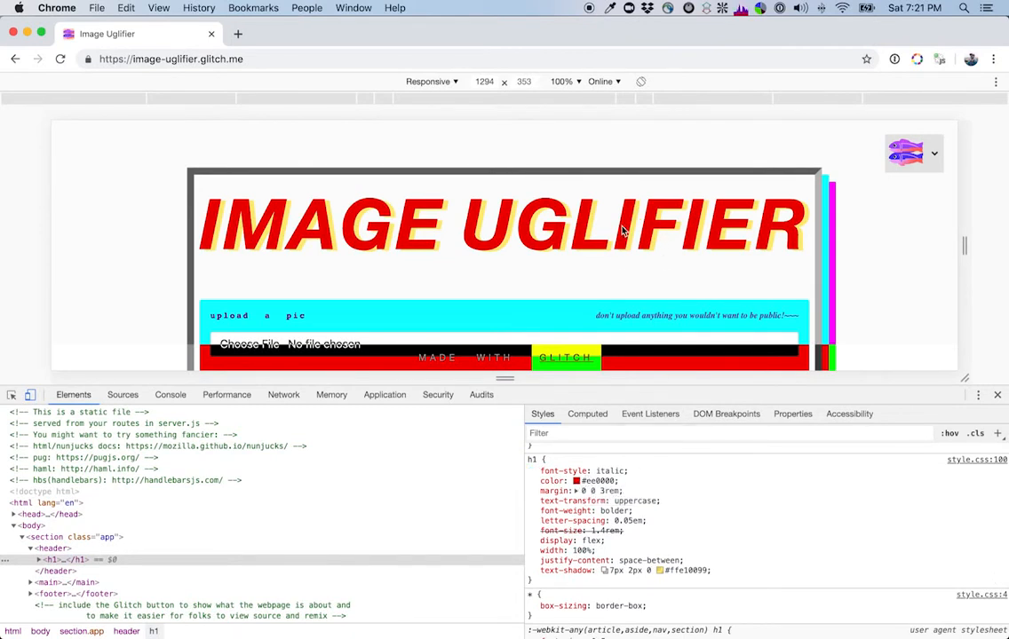
mouse_move(578, 486)
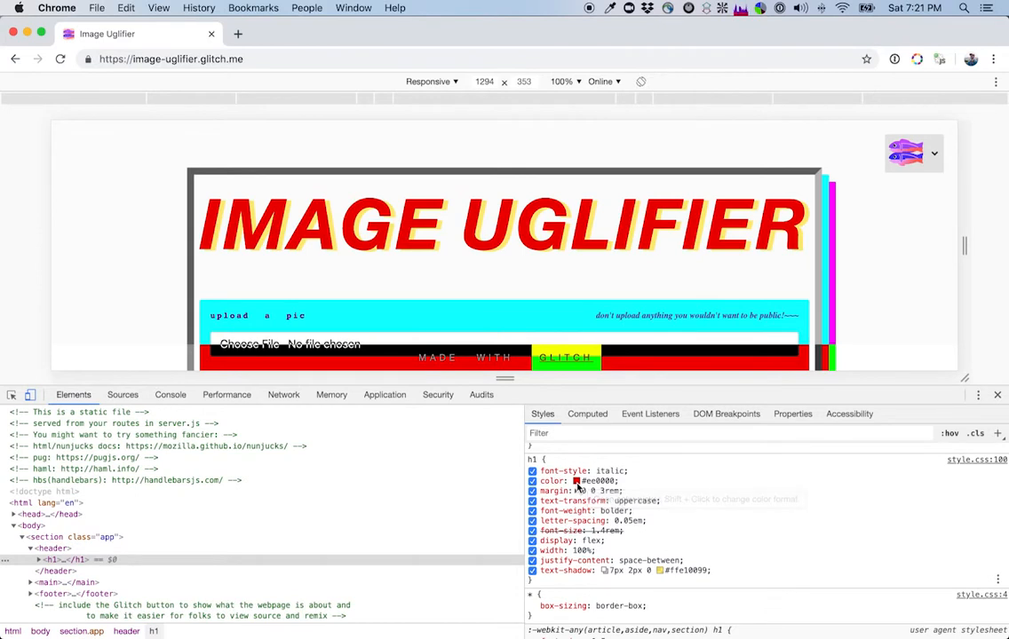
Change the h1 color swatch from red #ee0000 to blue #0062ff.
left_click(578, 480)
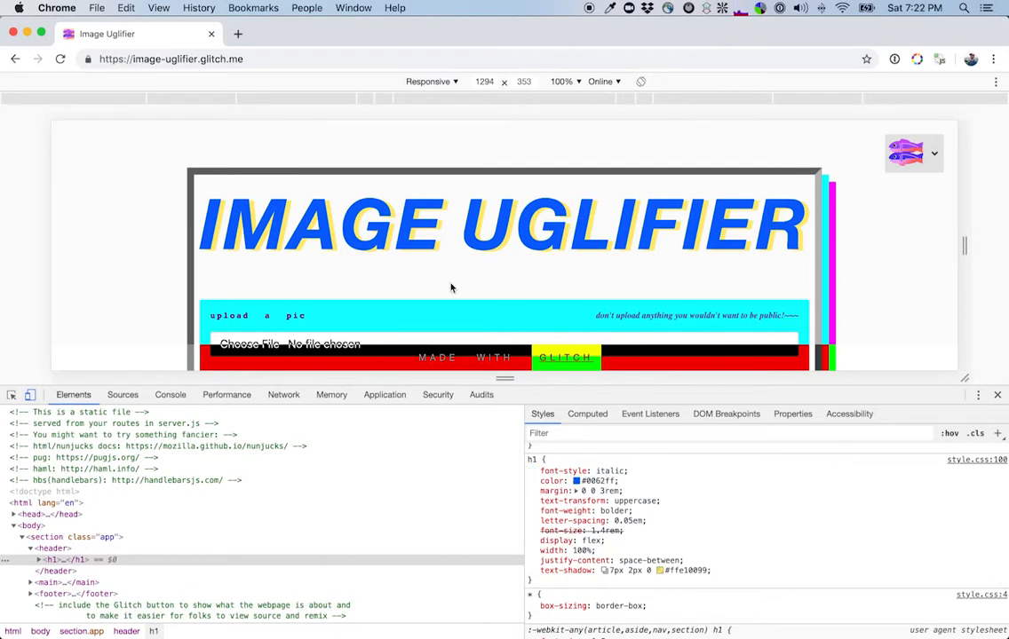
mouse_move(364, 237)
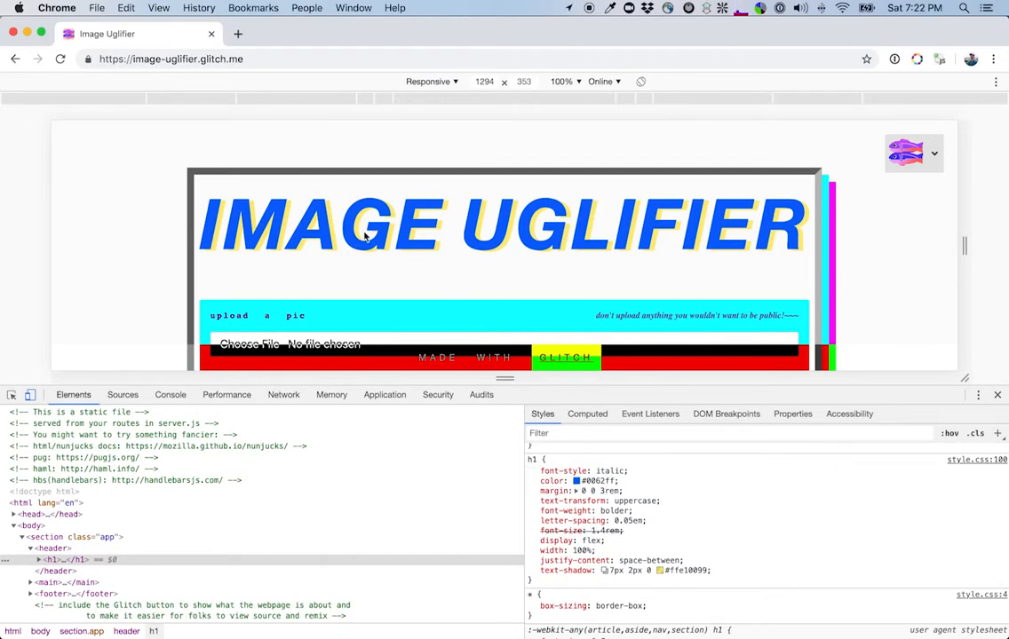
mouse_move(429, 268)
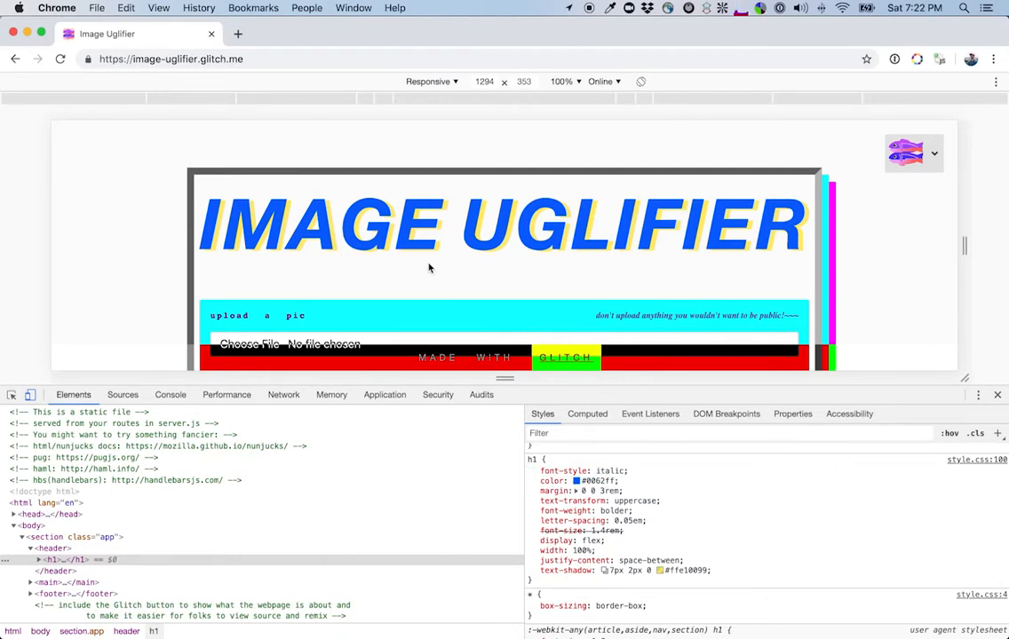
mouse_move(444, 288)
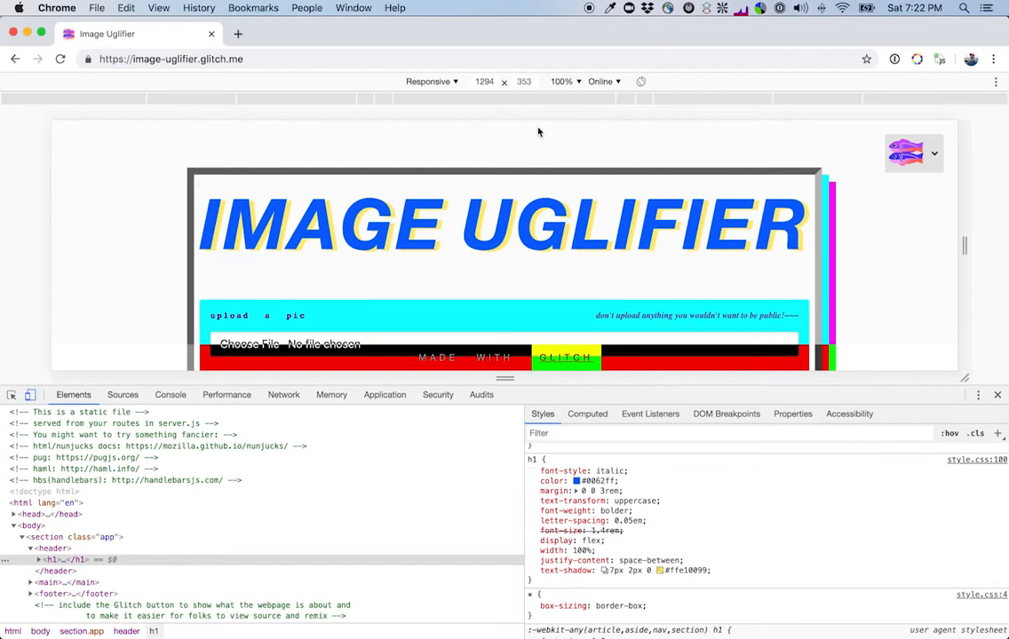
mouse_move(355, 161)
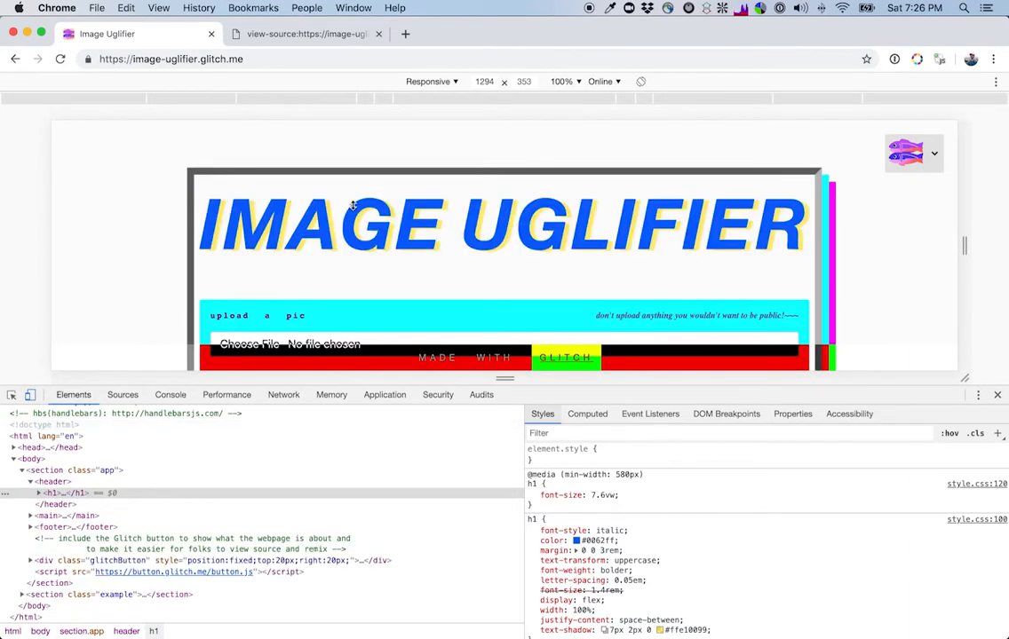
mouse_move(53, 481)
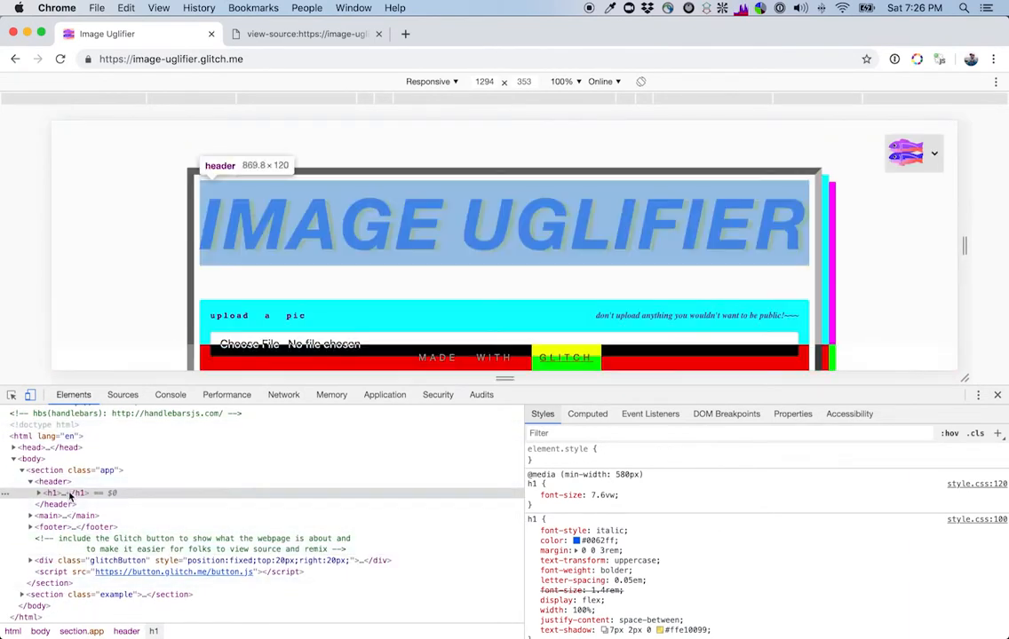
Edit the h1 as HTML into a p with Image and Uglifier spans, then expand it.
right_click(55, 493)
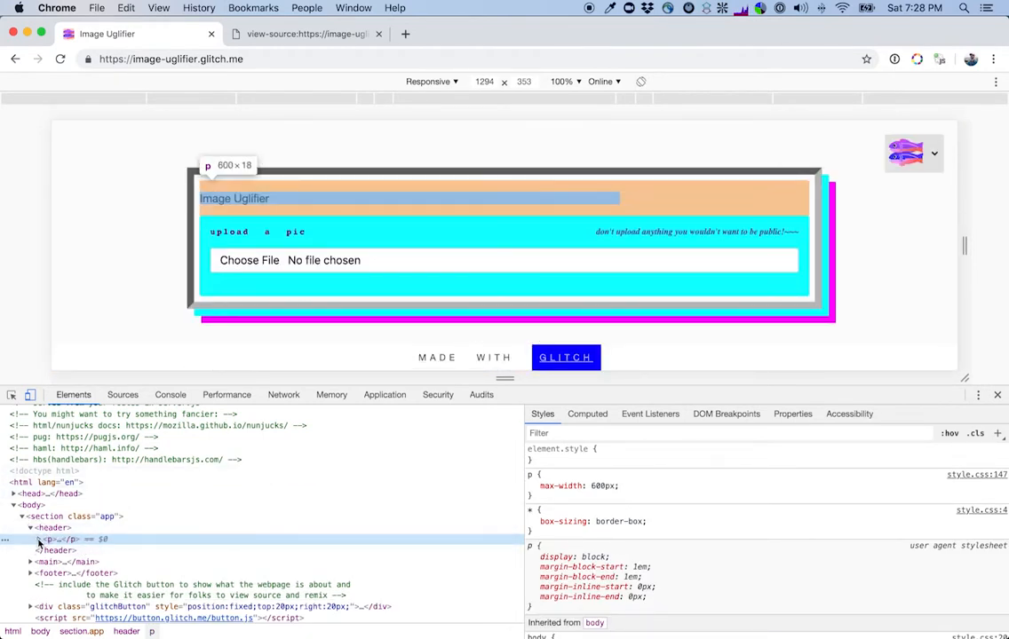
left_click(38, 539)
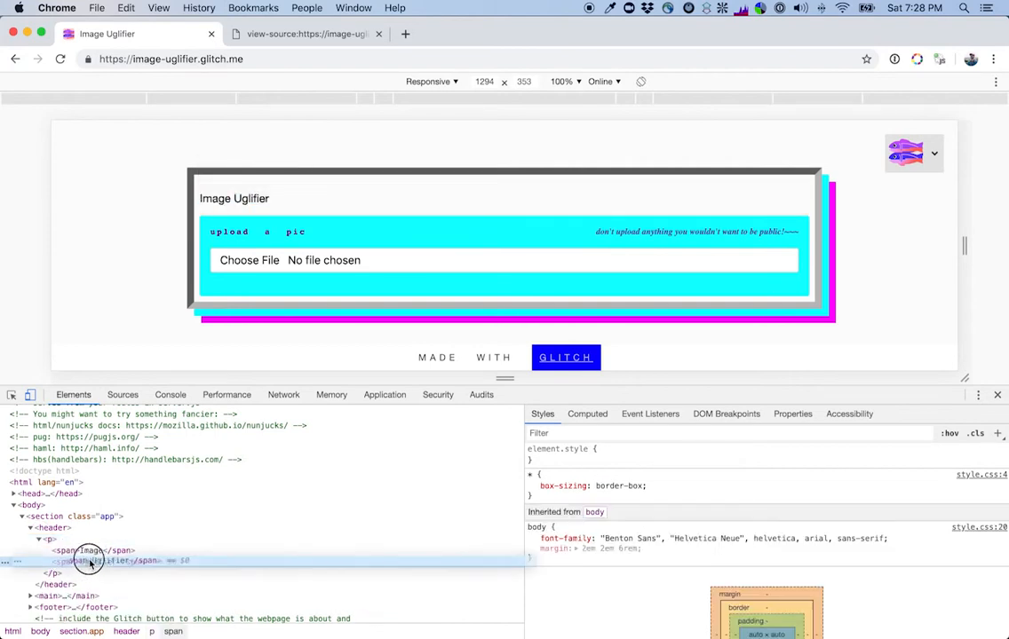
left_click(97, 549)
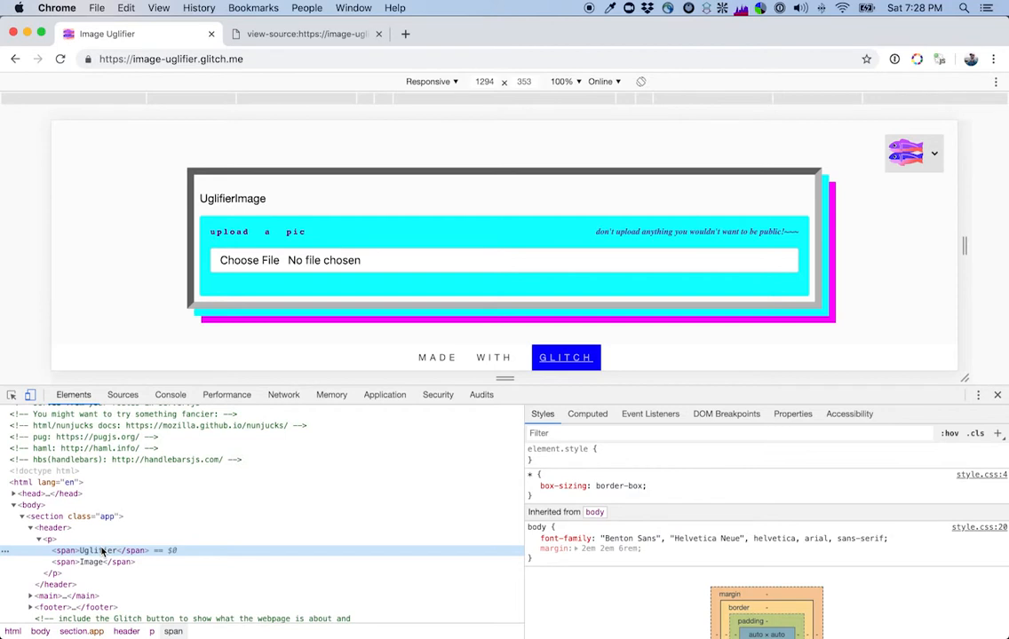
Move the Uglifier span node above the Image span node.
right_click(93, 551)
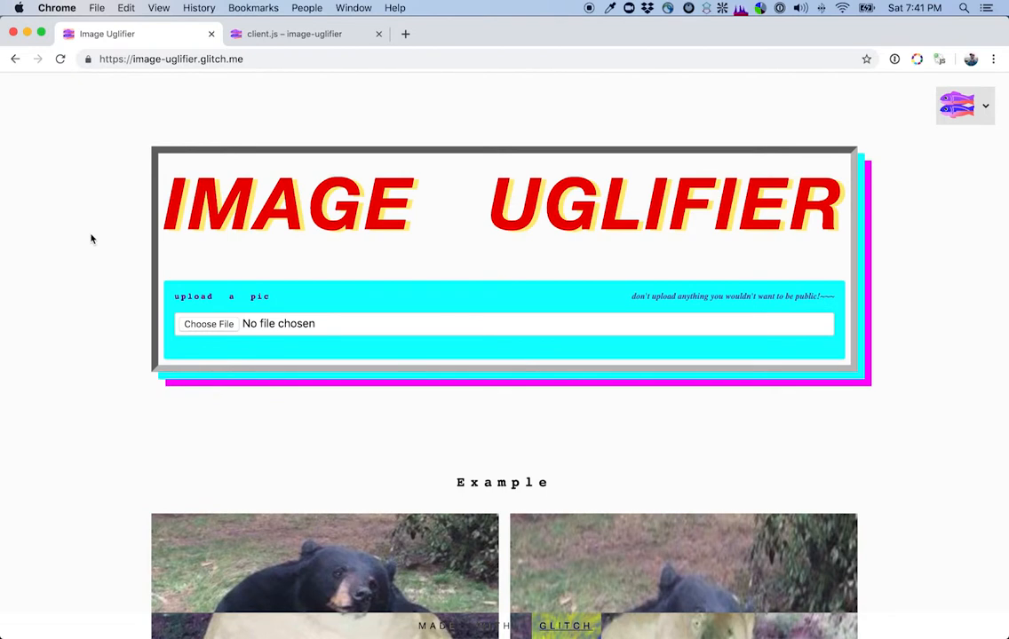
mouse_move(189, 331)
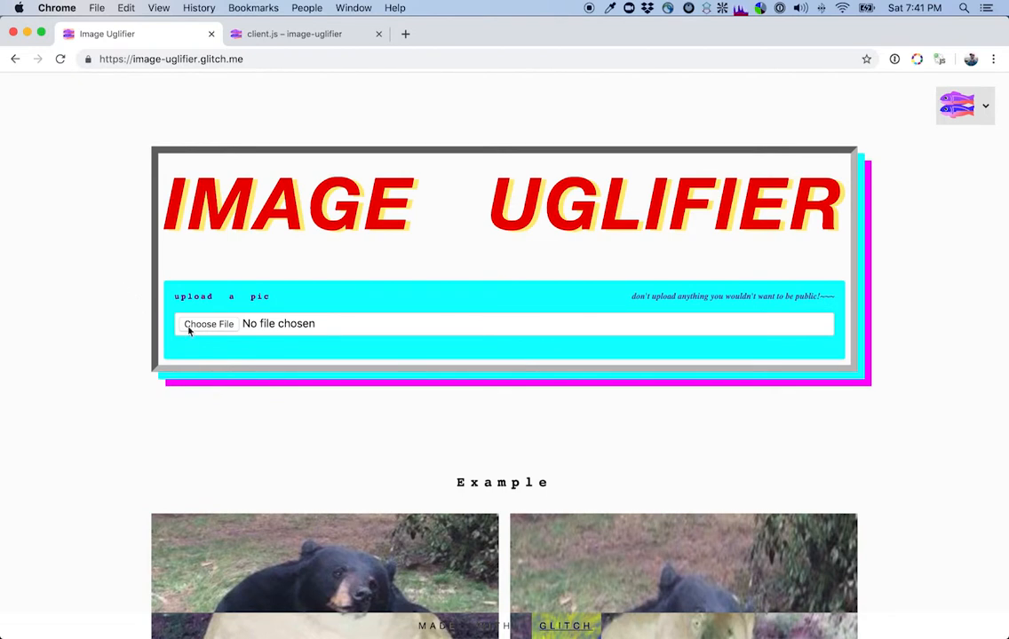
Upload uh-oh.jpg from the good boys folder, triggering the bug alert.
left_click(208, 324)
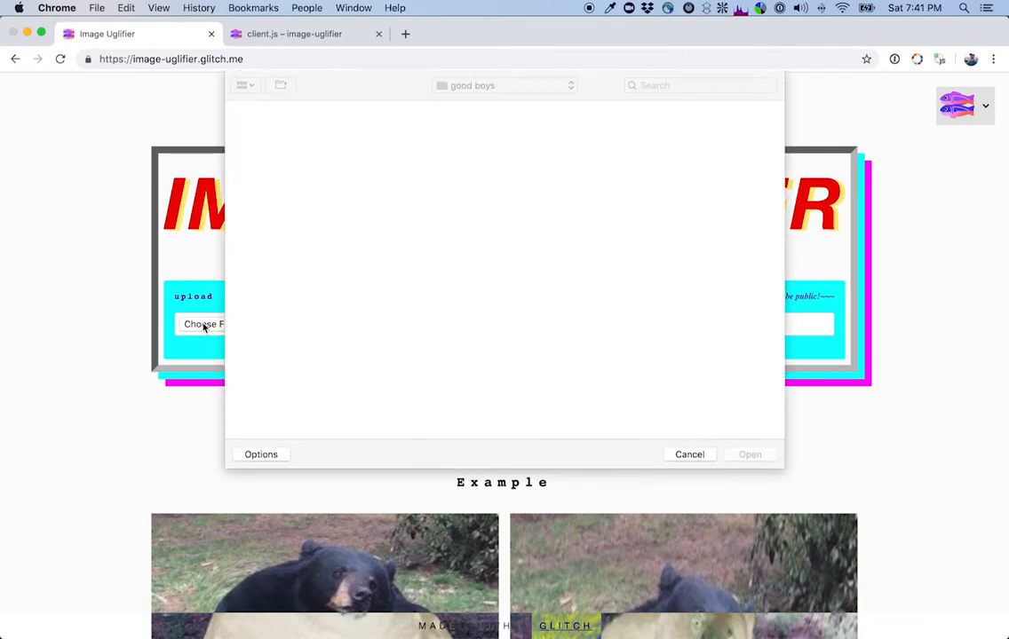
left_click(344, 153)
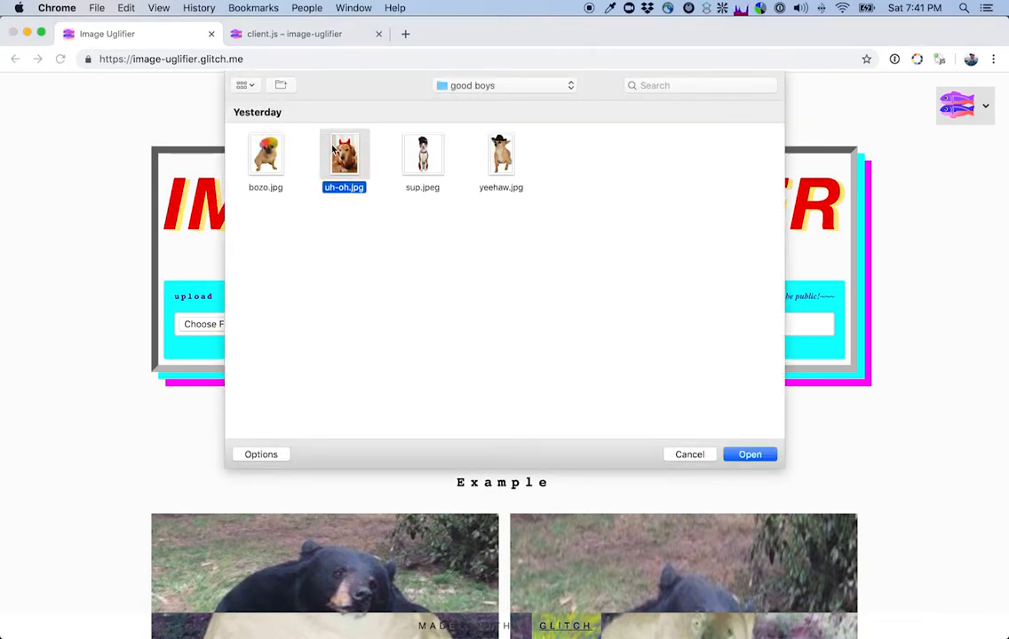
left_click(688, 454)
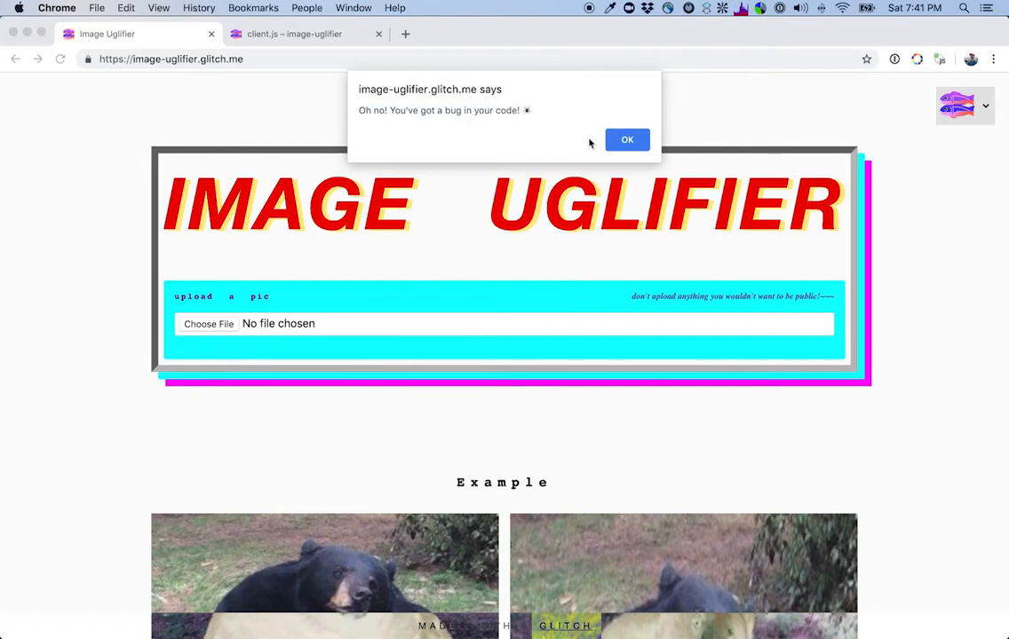
mouse_move(589, 144)
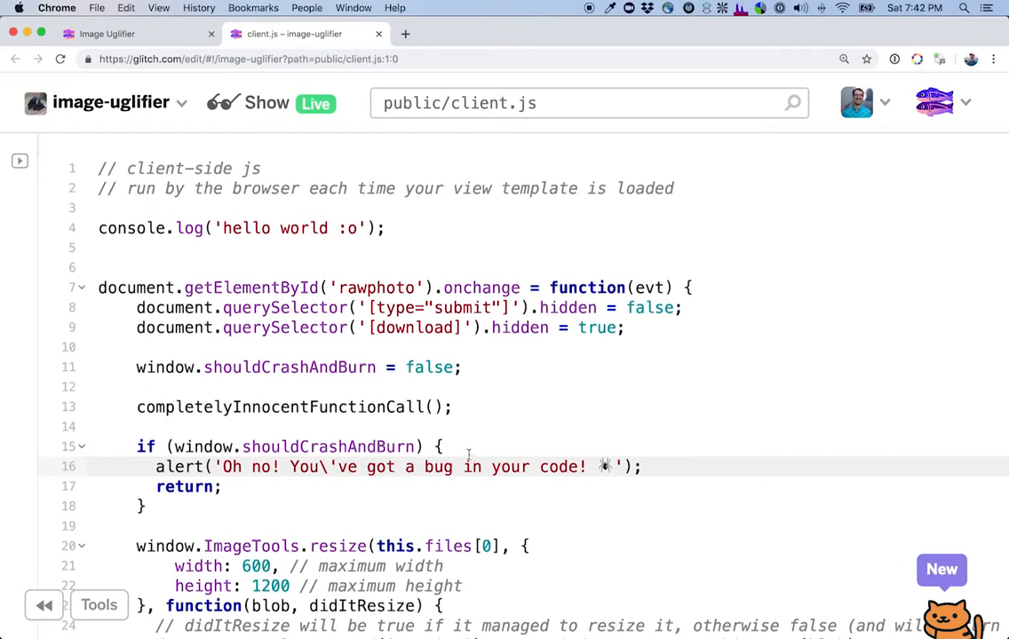
mouse_move(586, 574)
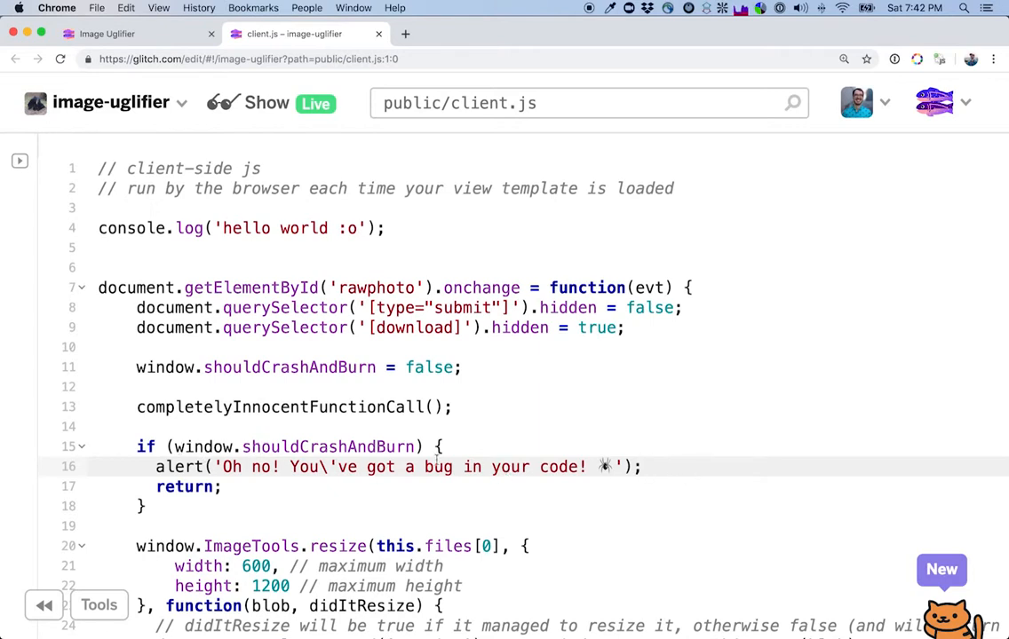
mouse_move(317, 466)
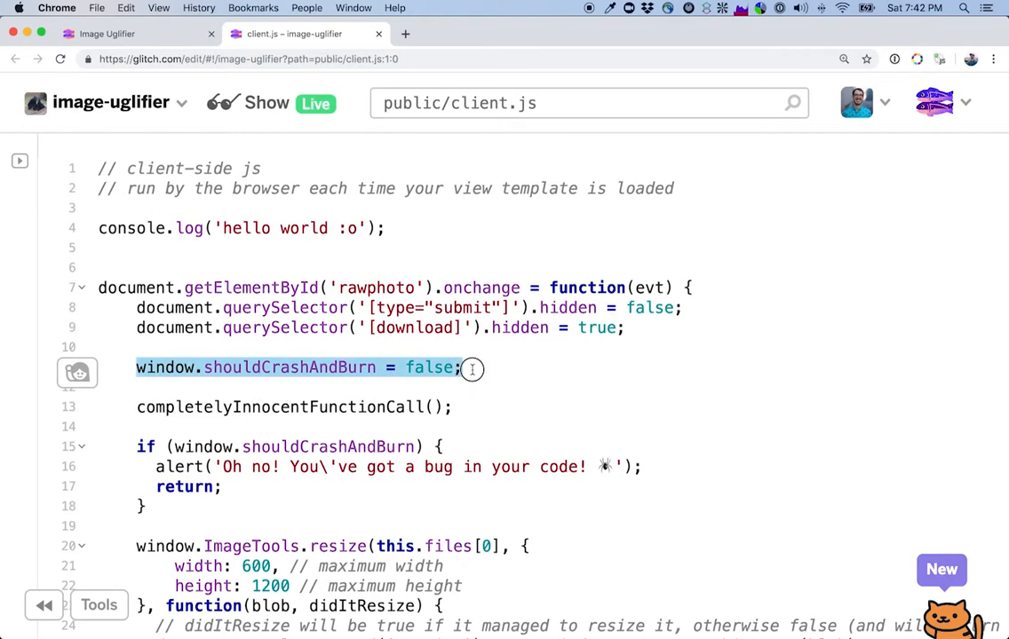
Insert a debugger line in client.js before the shouldCrashAndBurn assignment.
left_click(531, 376)
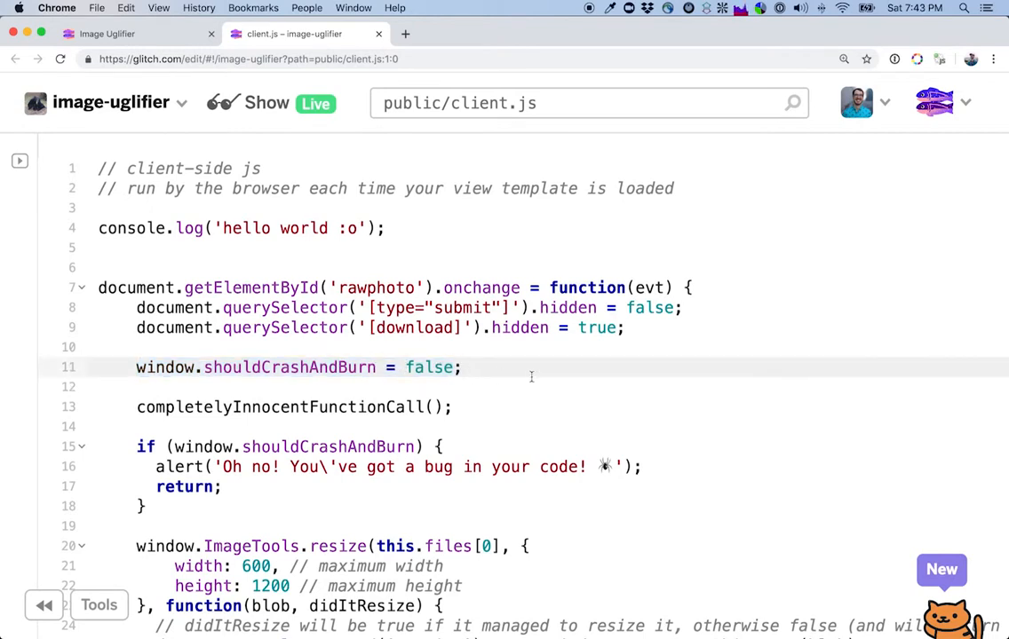
mouse_move(177, 447)
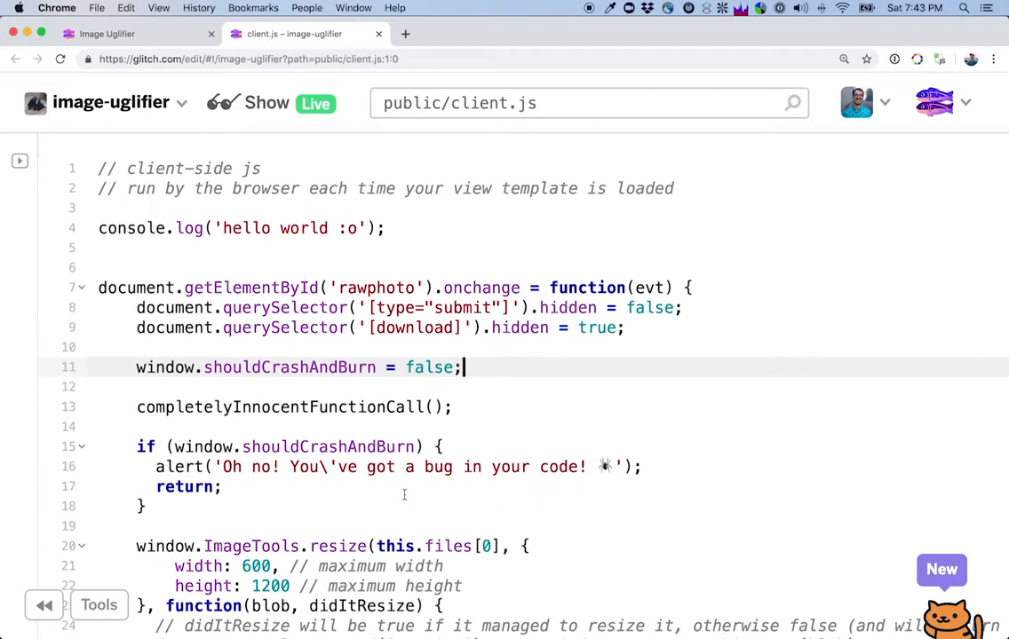
mouse_move(424, 389)
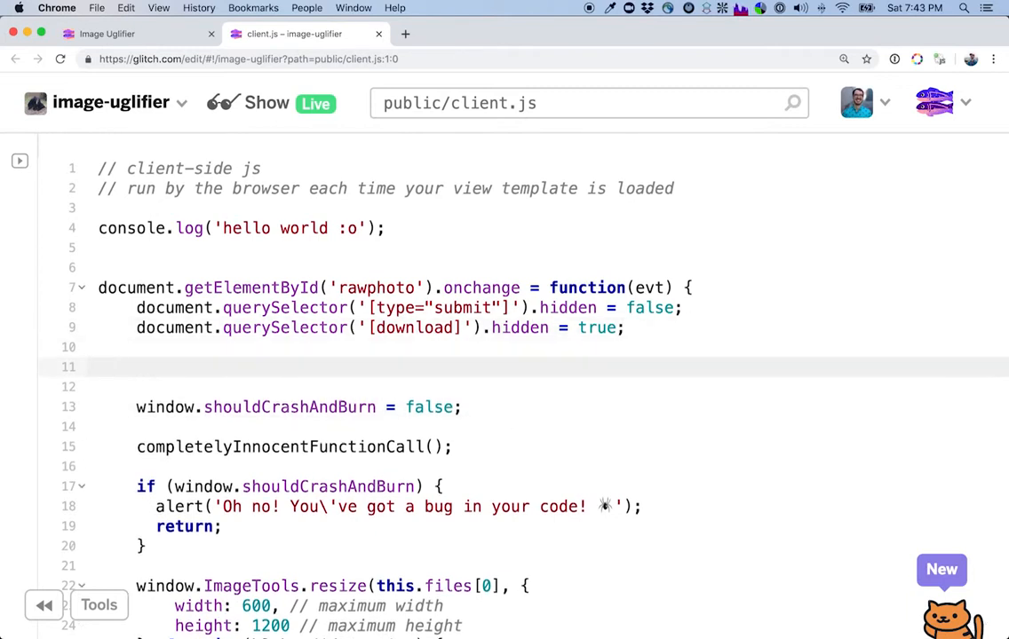
type("debugg")
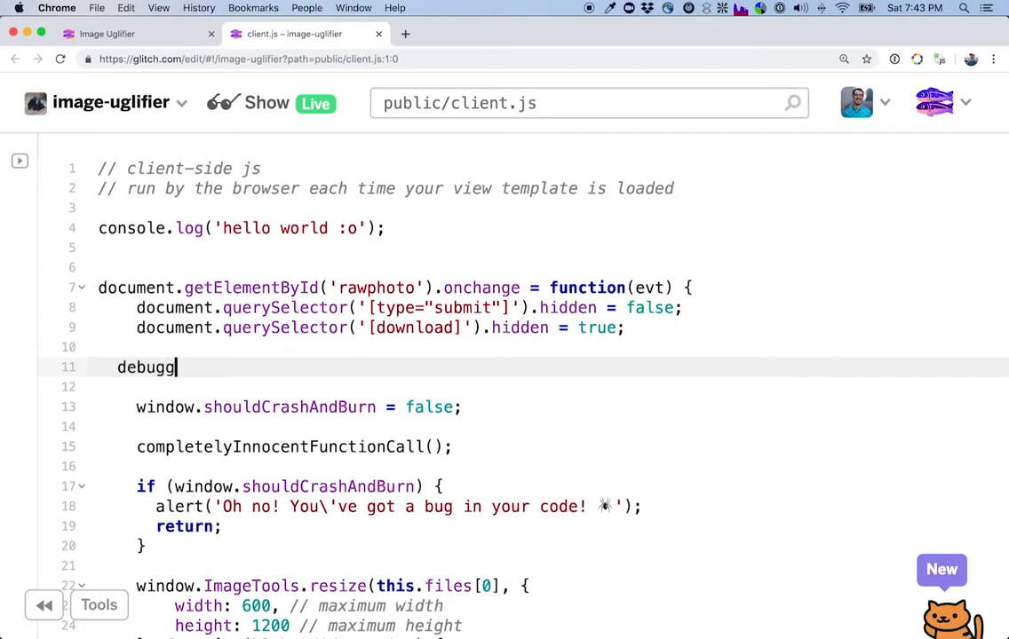
type("er")
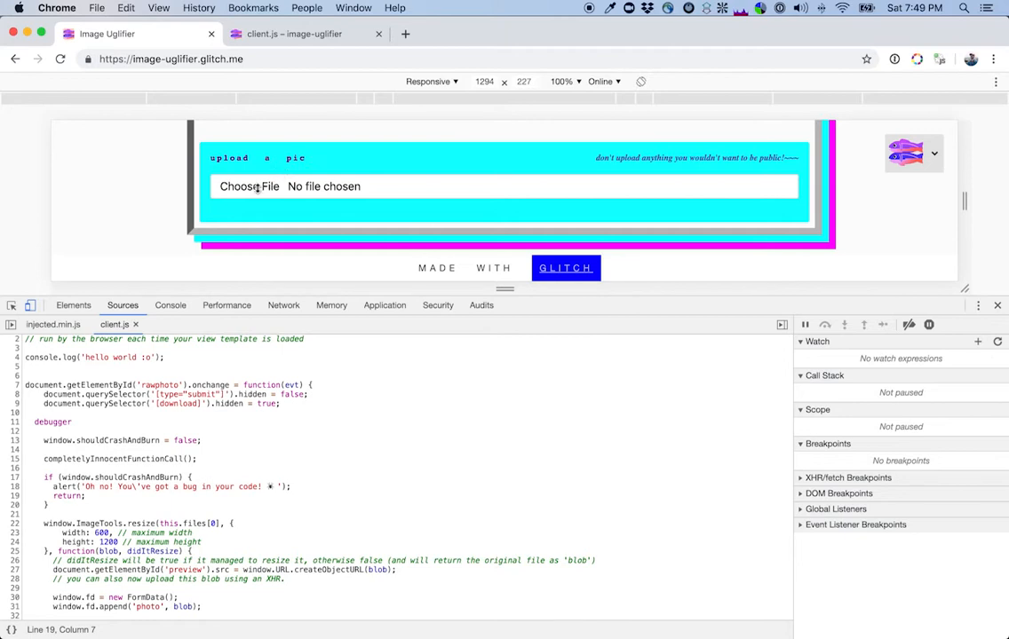
Upload yeehaw.jpg so execution pauses on the debugger line in client.js.
left_click(249, 186)
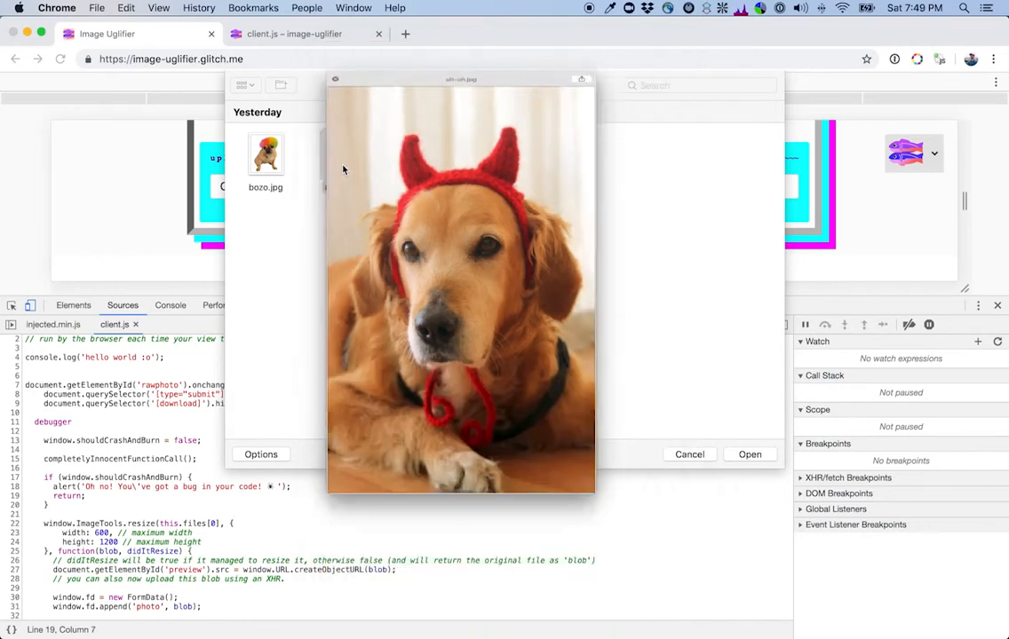
left_click(343, 155)
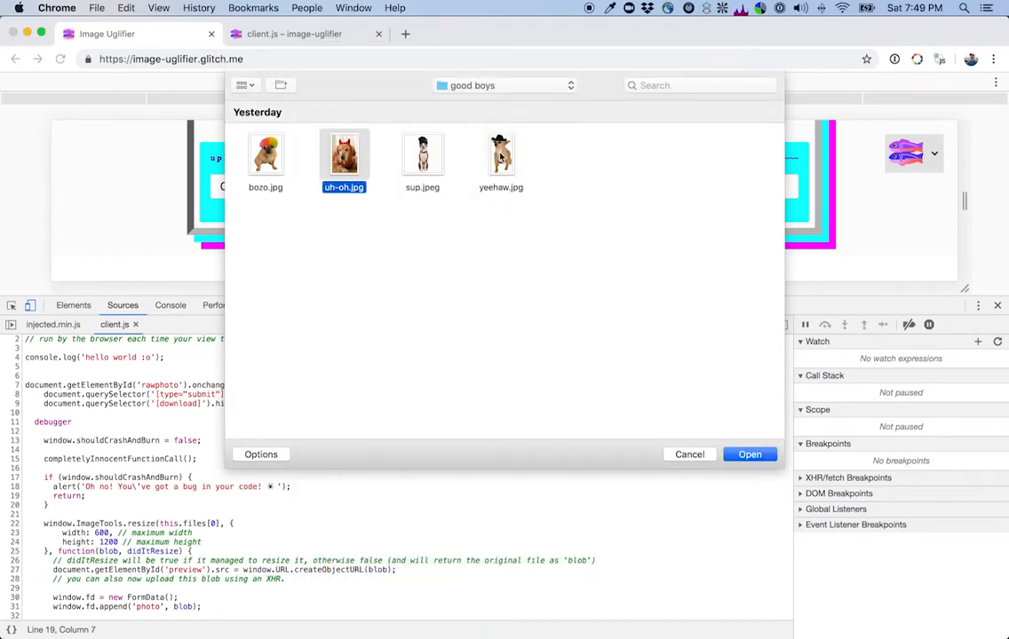
left_click(500, 154)
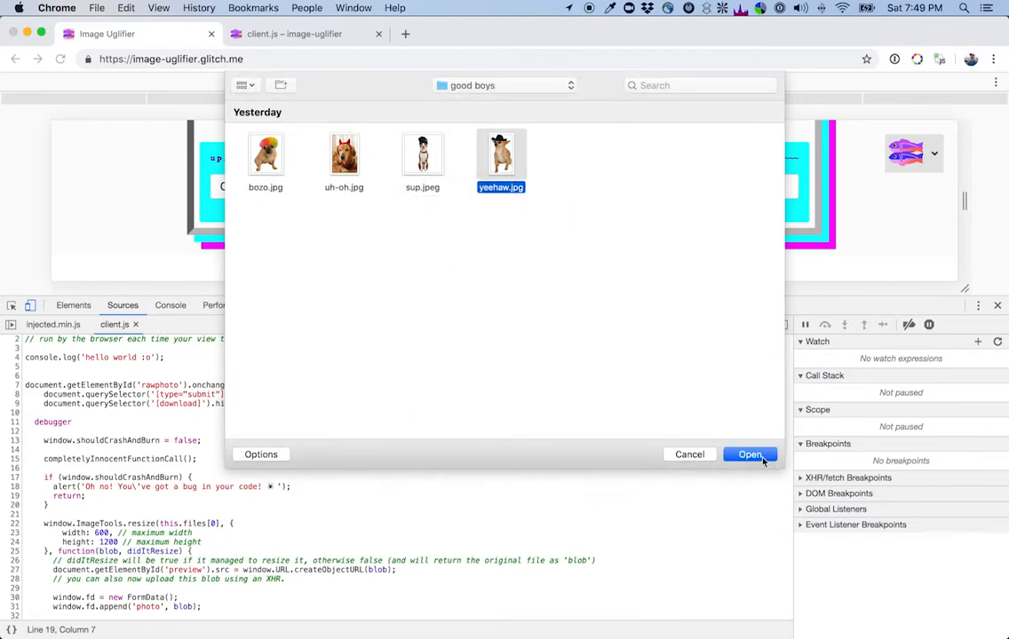
left_click(749, 454)
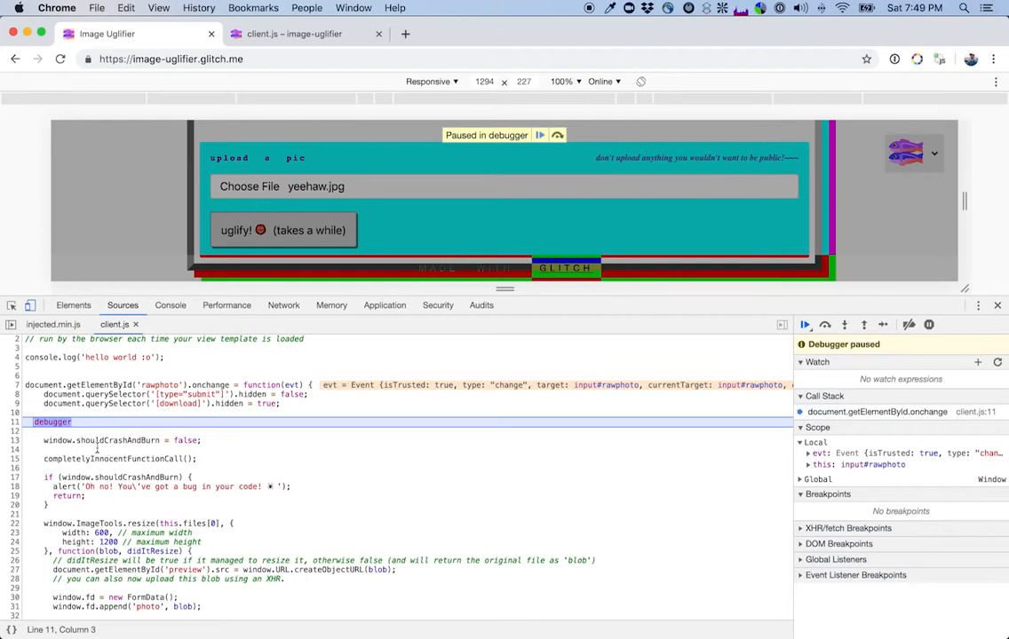
Add a window.shouldCrashAndBurn watch expression, currently evaluating to undefined.
double_click(57, 440)
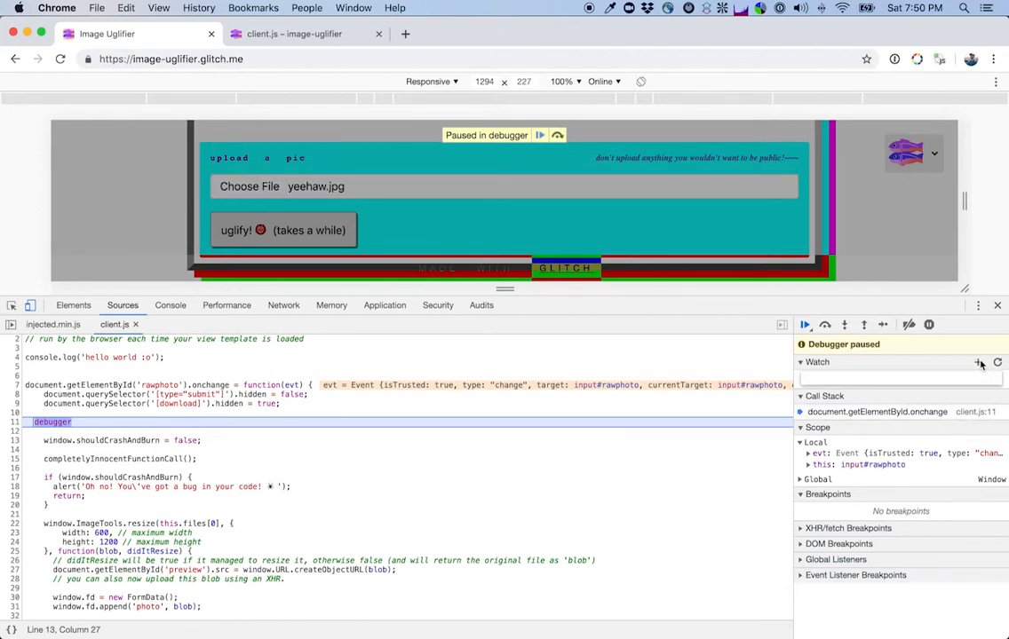
type("window.shouldCrashAndBurn")
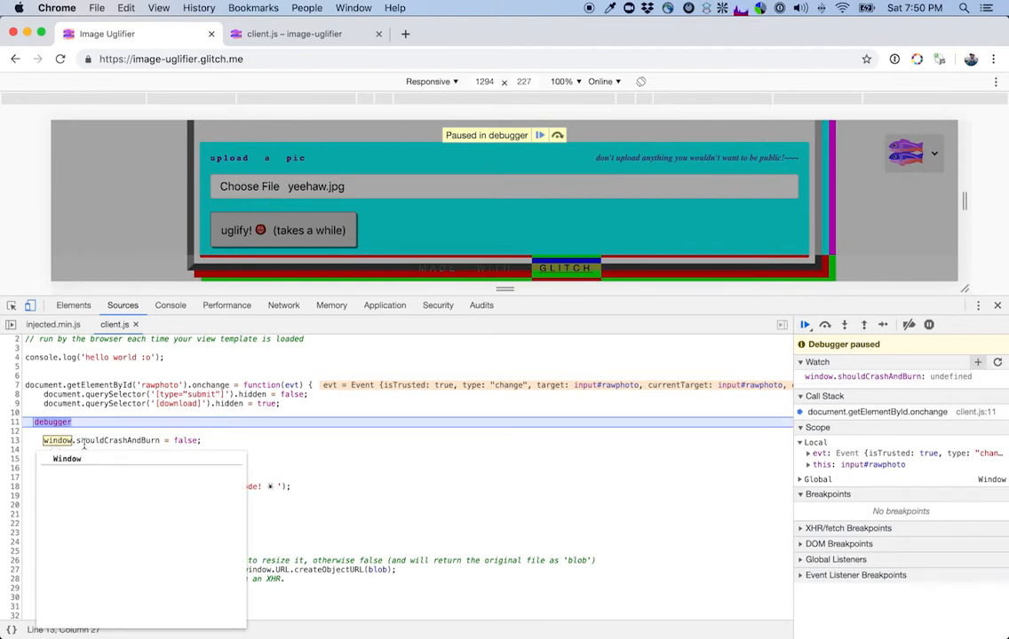
Dismiss the autocomplete popup and step over past the debugger statement to the shouldCrashAndBurn = false line.
left_click(363, 431)
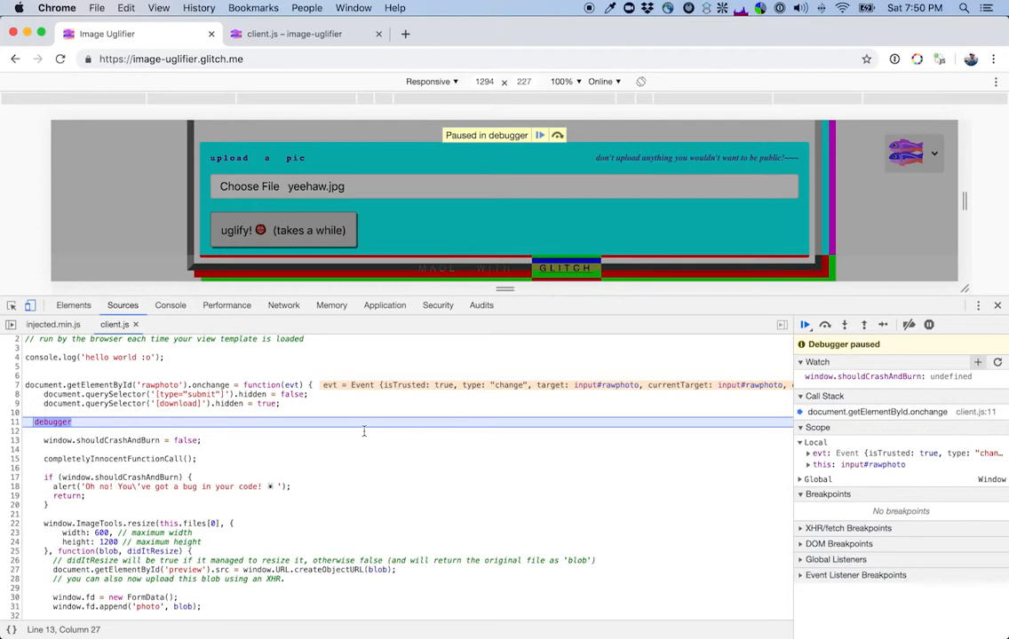
mouse_move(546, 474)
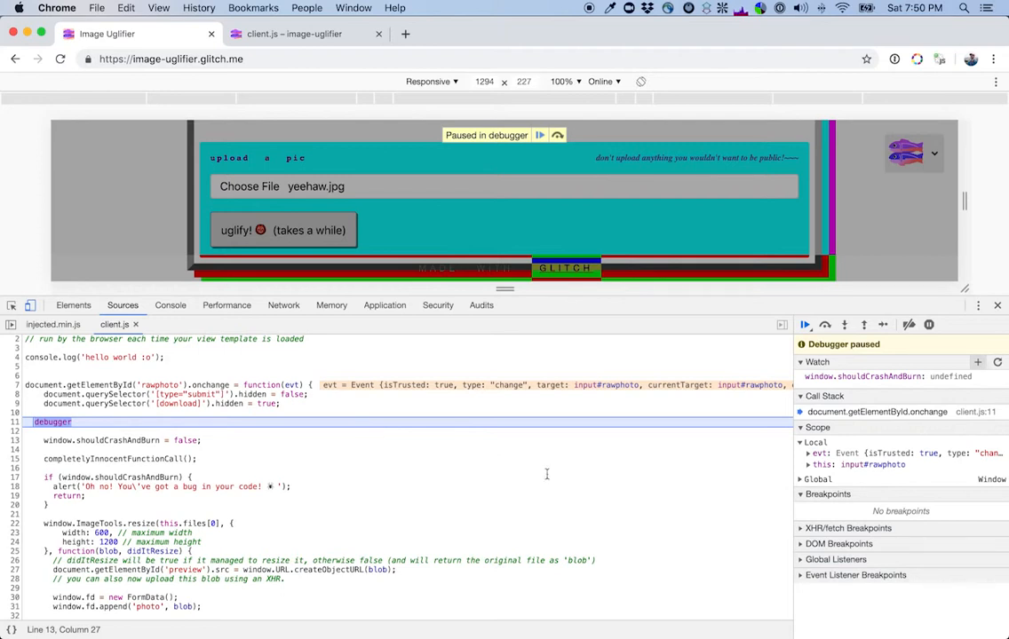
mouse_move(824, 324)
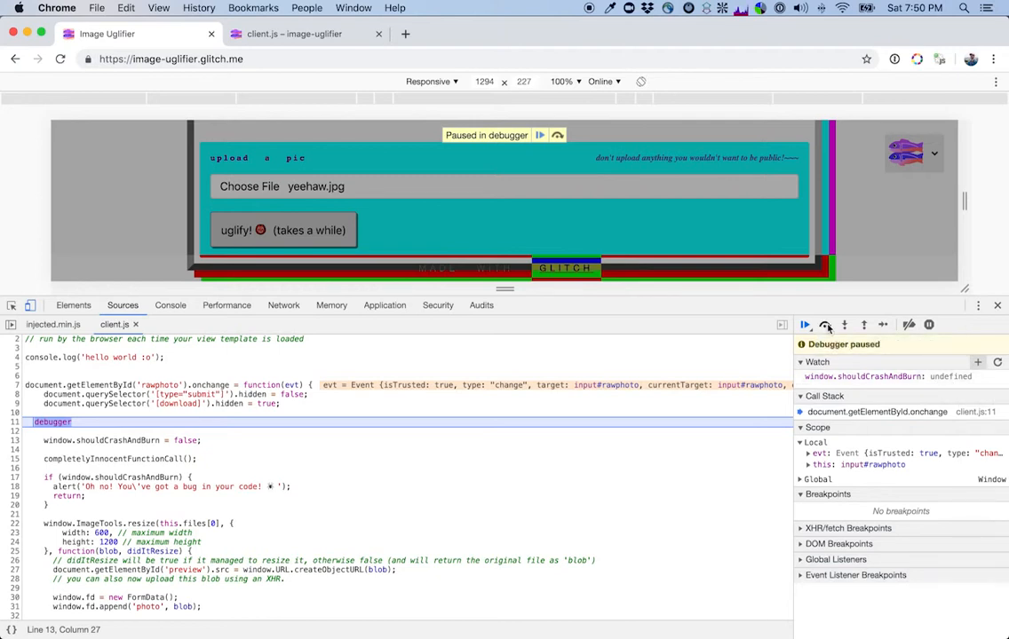
left_click(844, 324)
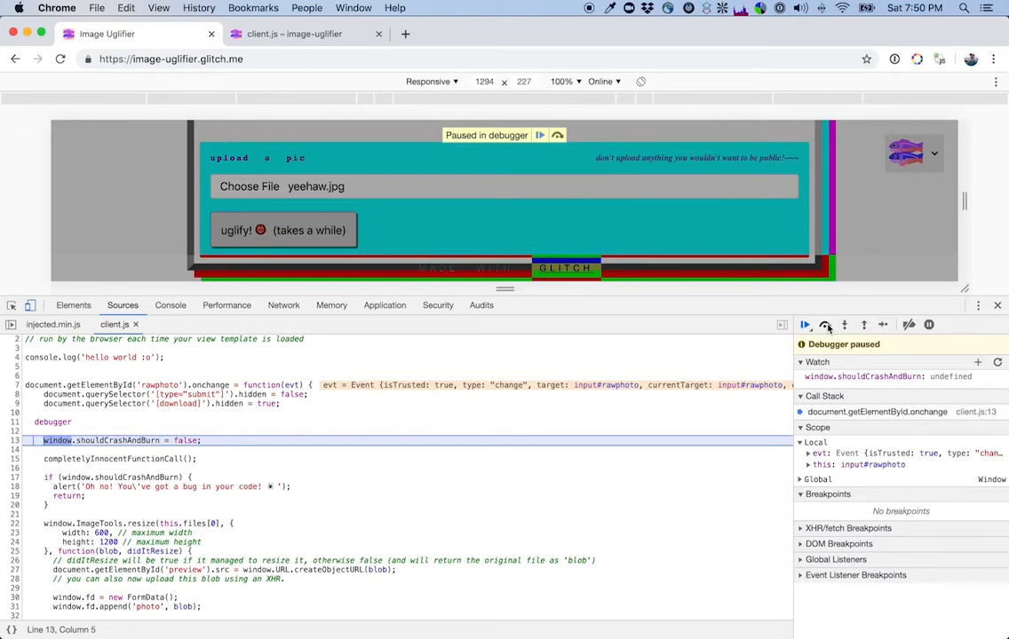
left_click(844, 324)
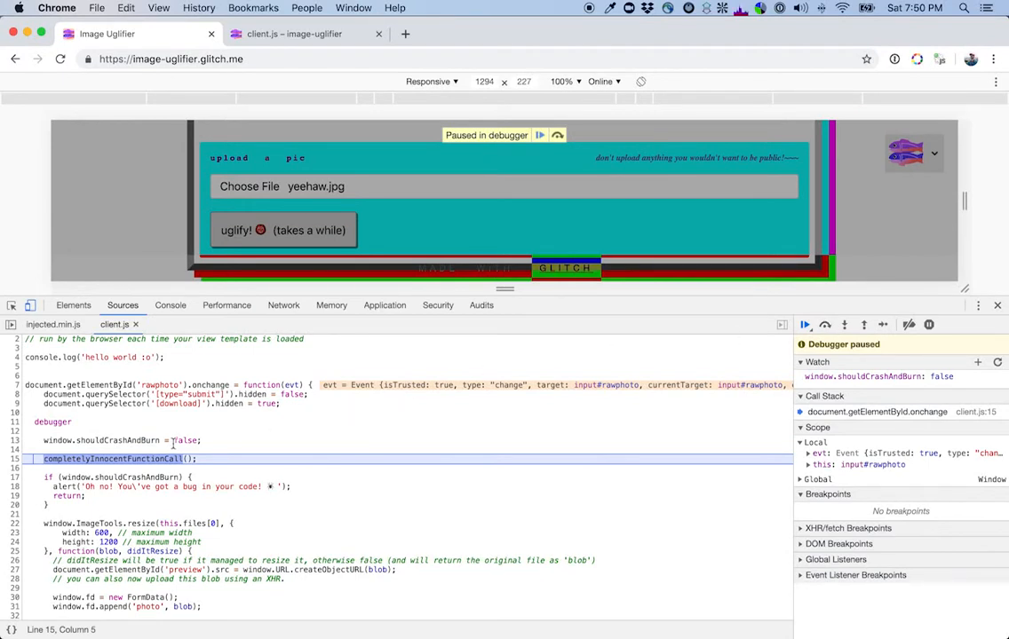
mouse_move(823, 324)
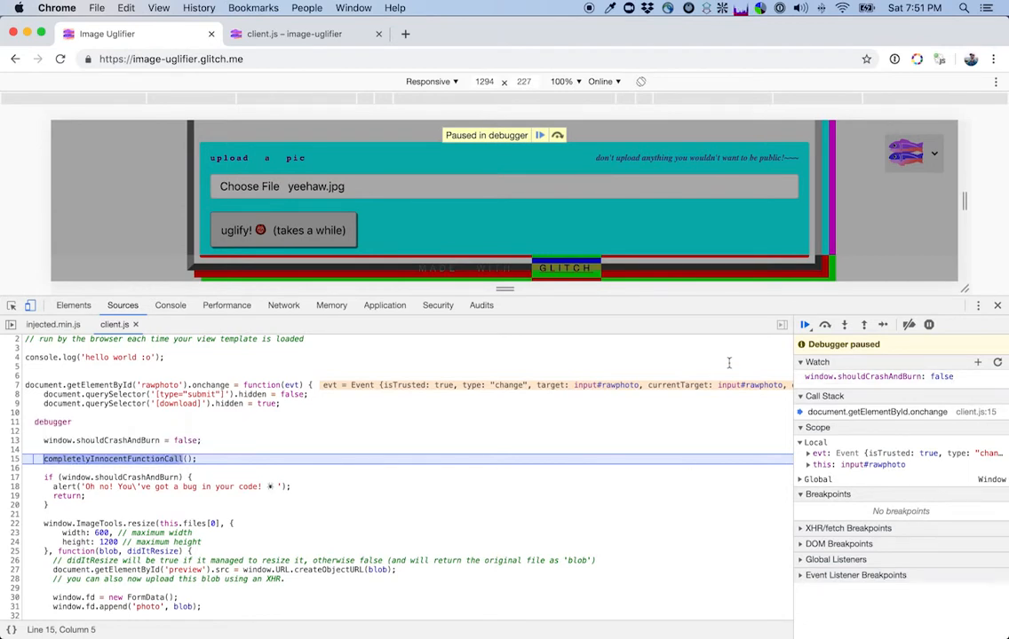
left_click(825, 324)
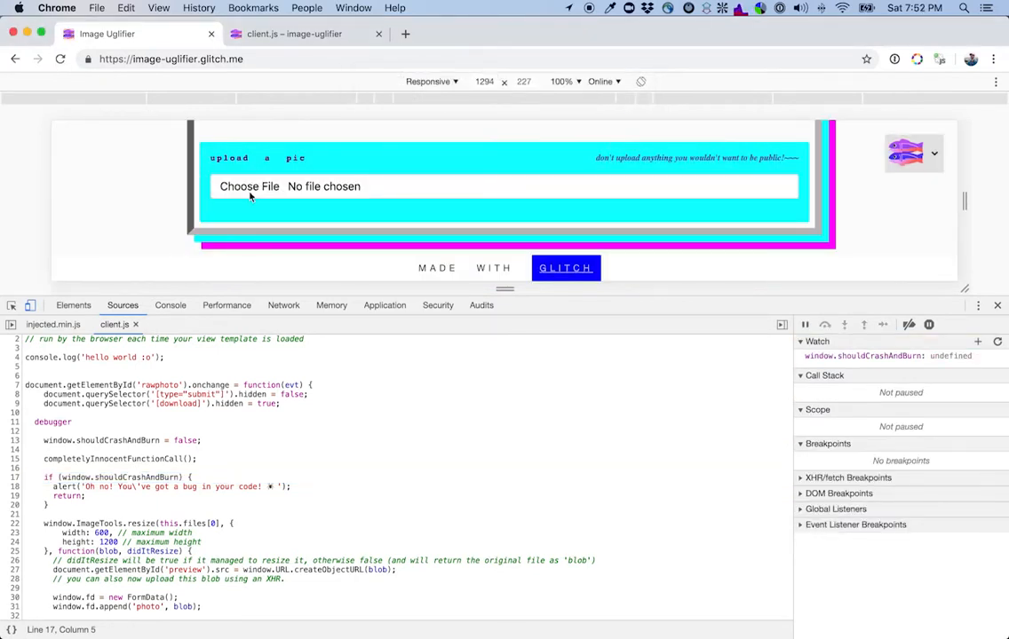
Upload bozo.jpg to the Image Uglifier page.
left_click(249, 187)
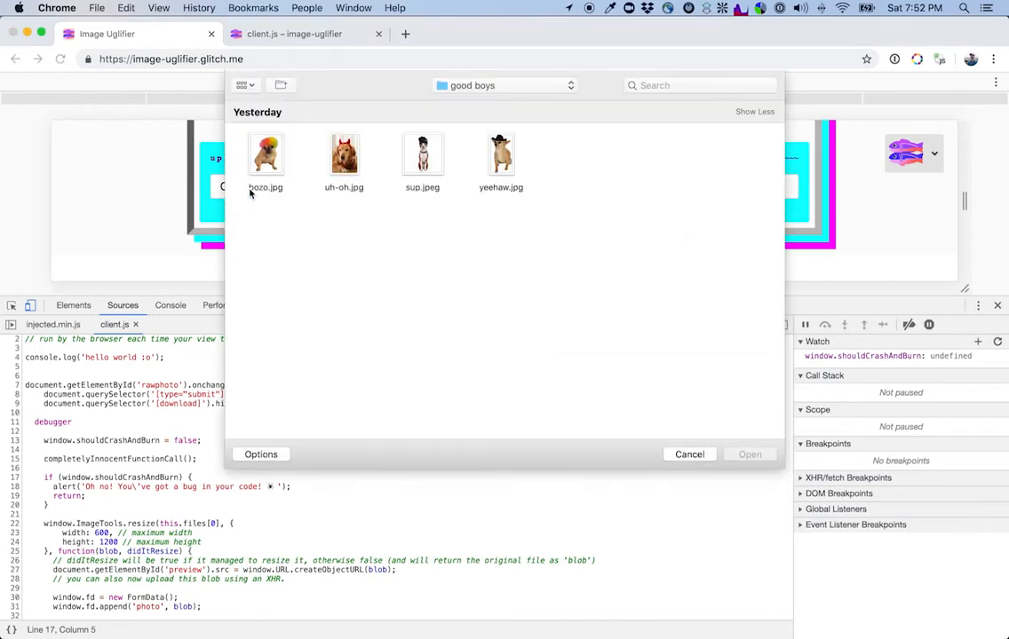
left_click(266, 153)
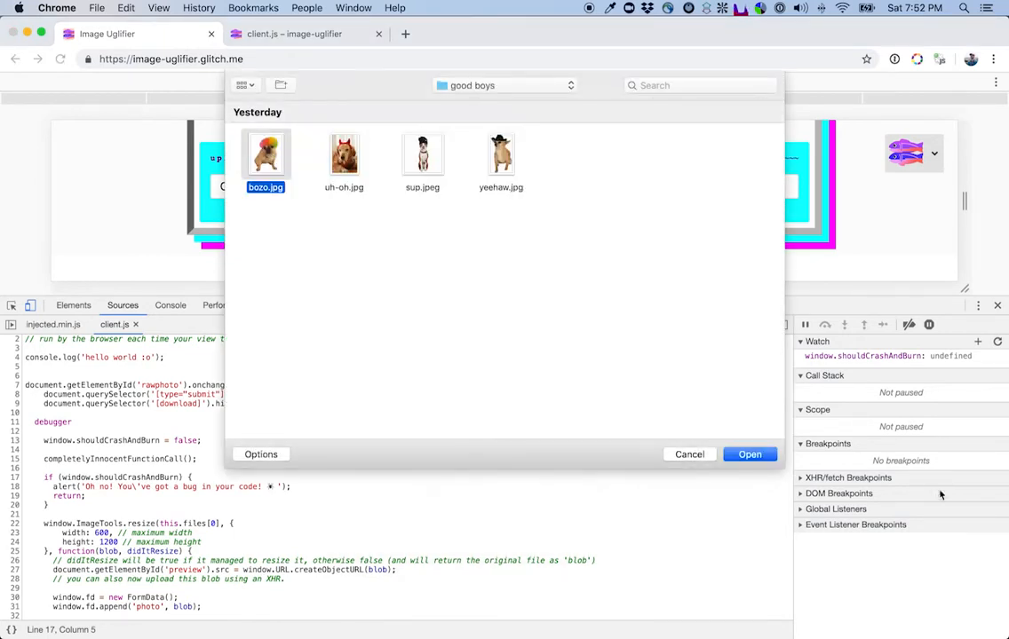
left_click(749, 454)
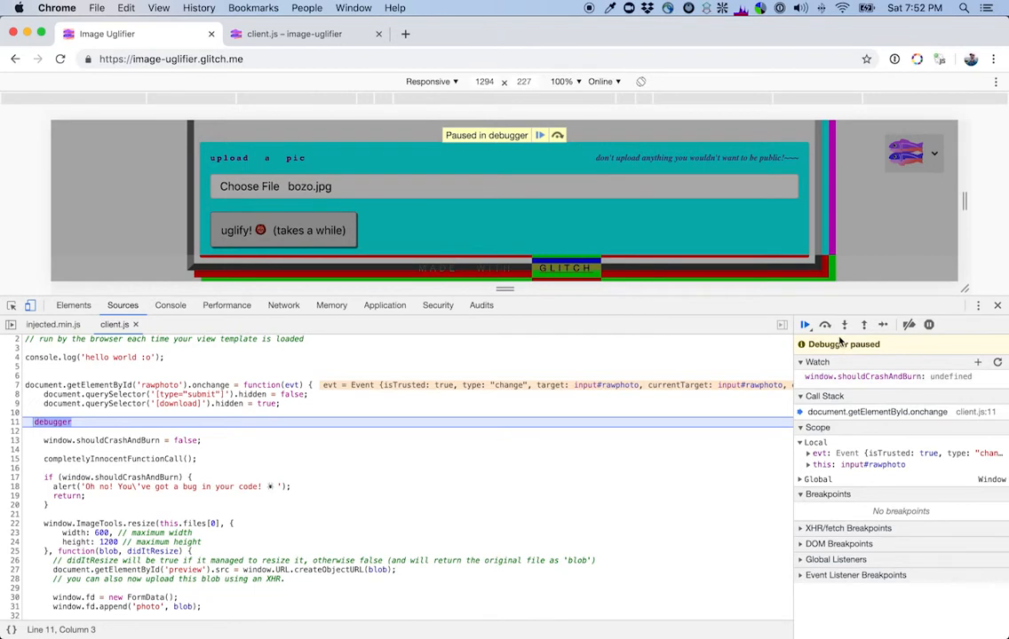
mouse_move(824, 324)
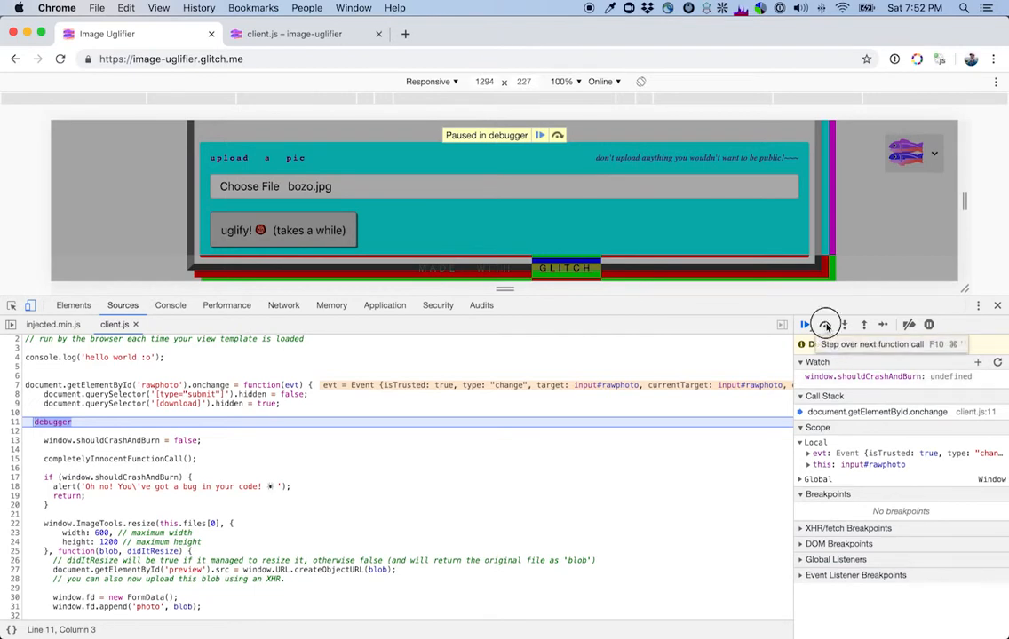
Step over twice until shouldCrashAndBurn is false, then step into completelyInnocentFunctionCall.
left_click(825, 324)
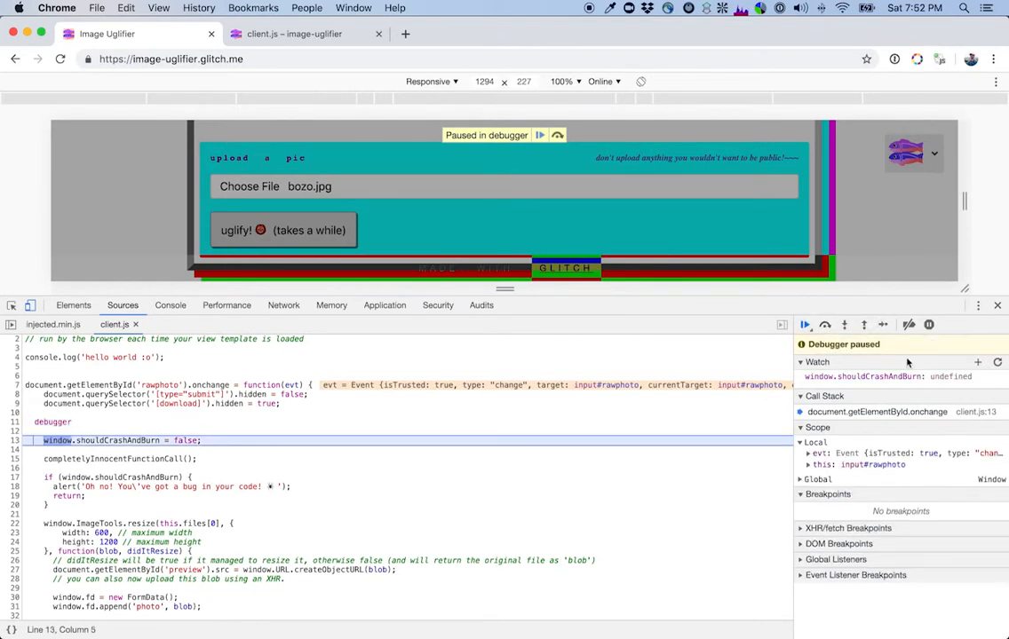
left_click(824, 324)
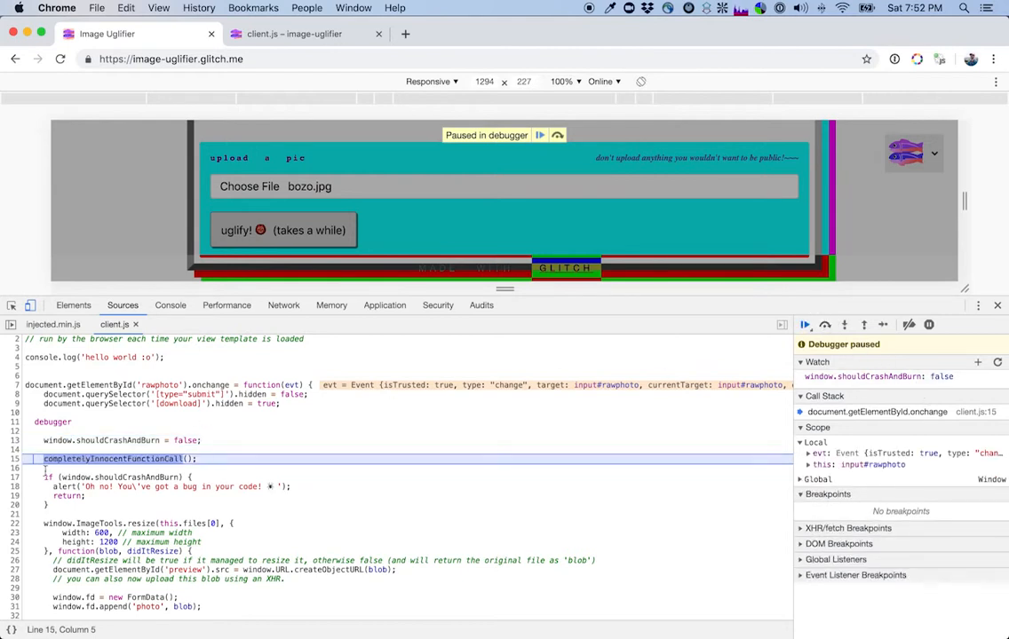
mouse_move(845, 324)
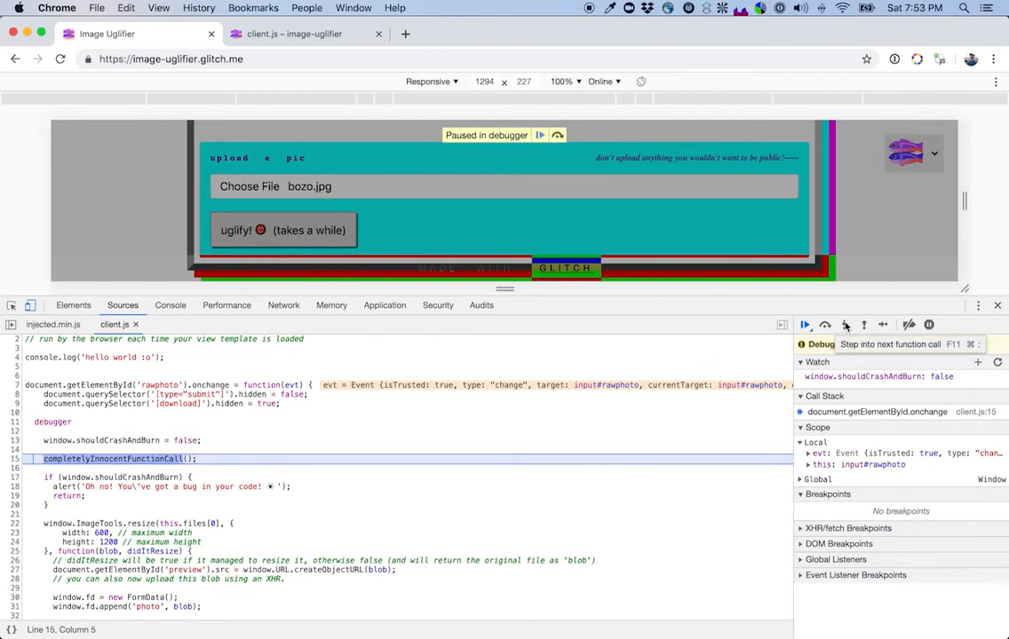
left_click(844, 324)
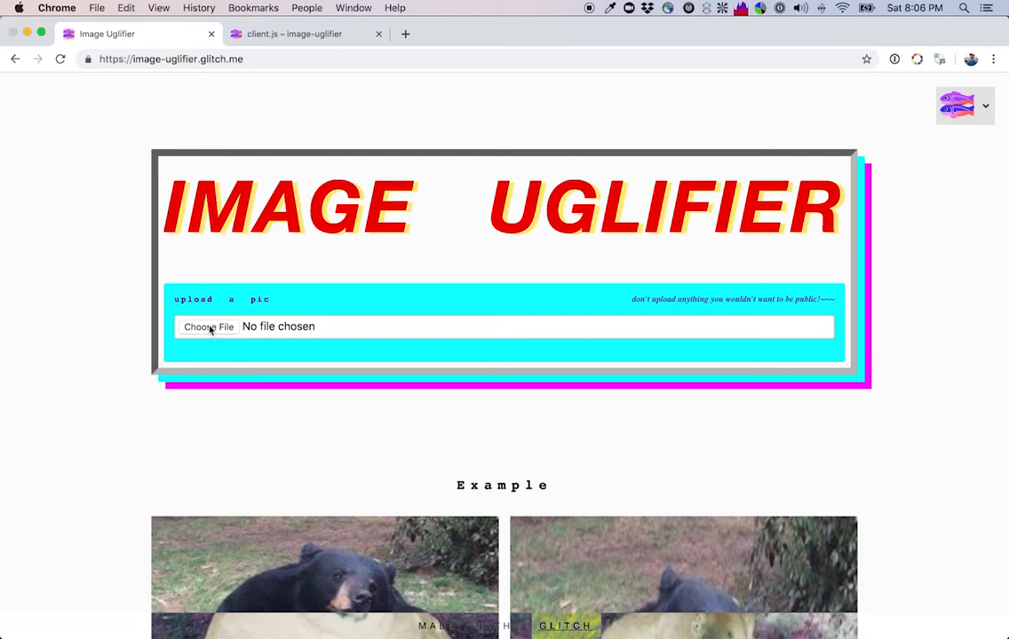
Choose yeehaw.jpg and scroll down to see the cowboy-hat dog photo displayed.
left_click(208, 326)
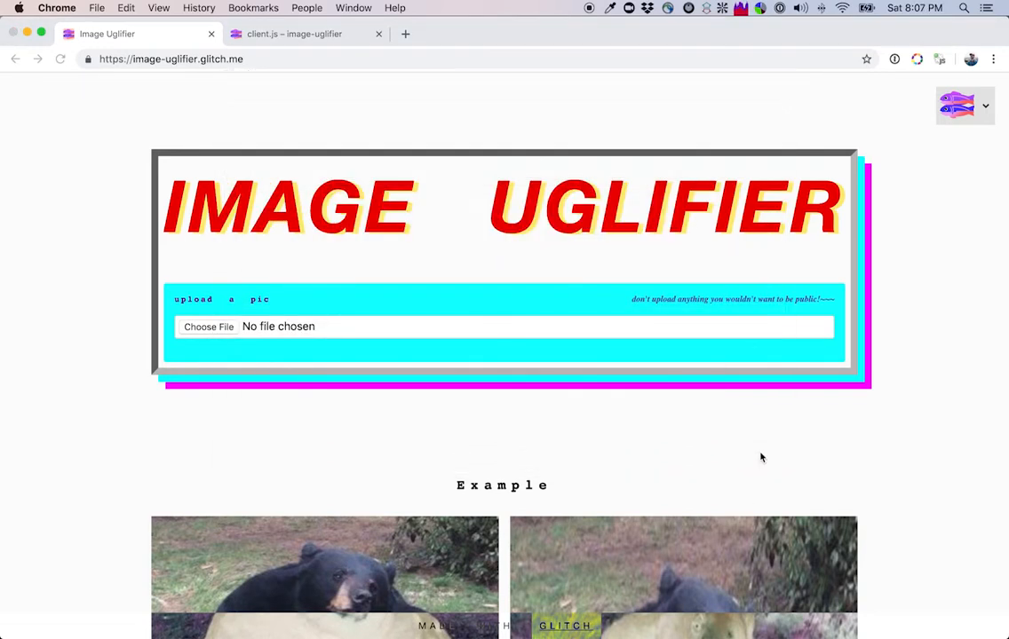
left_click(208, 326)
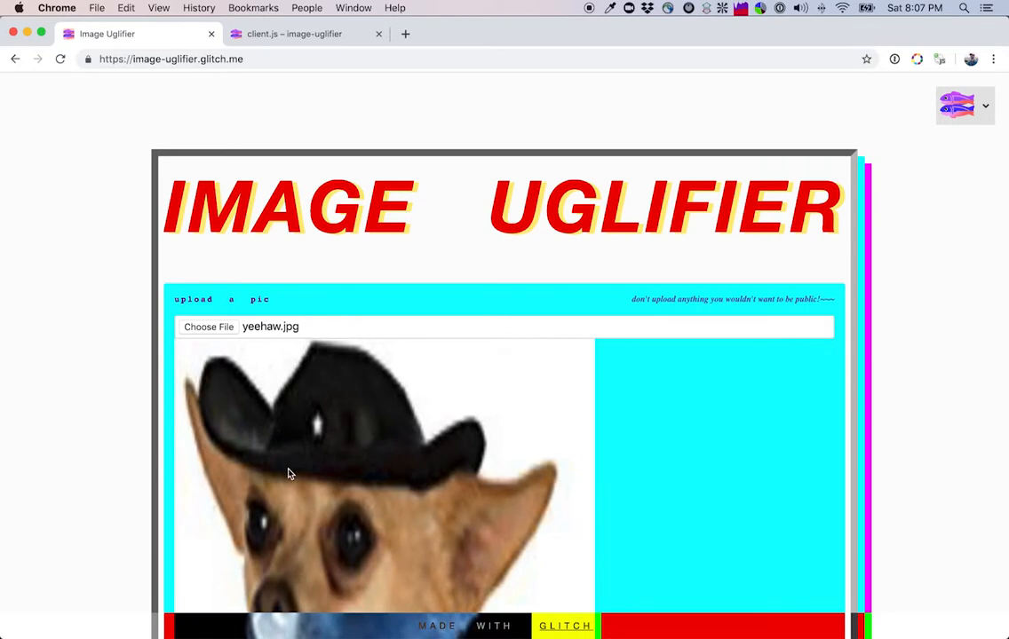
scroll("down", 3)
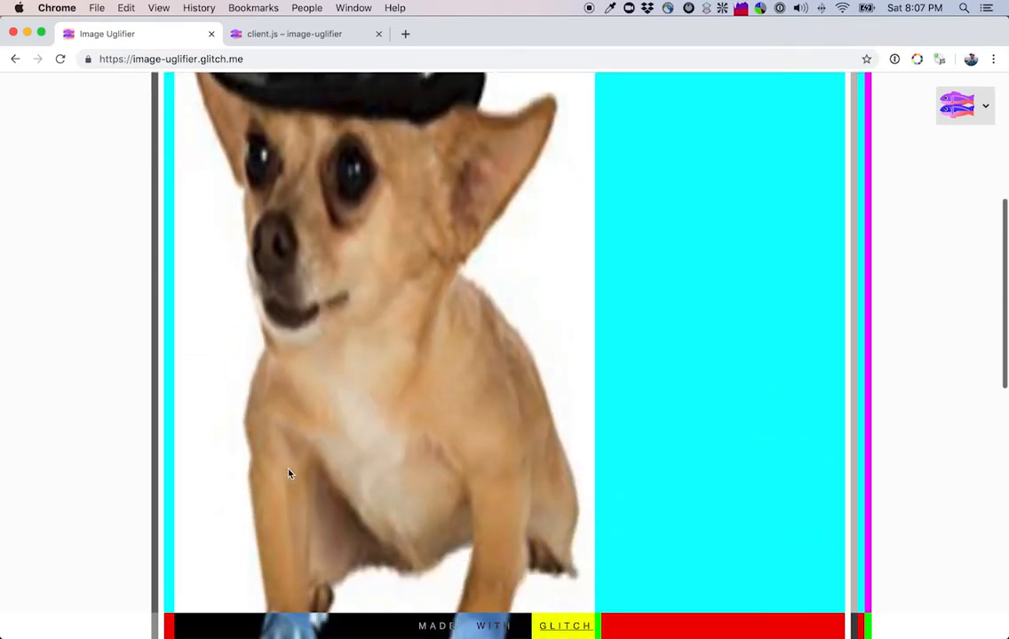